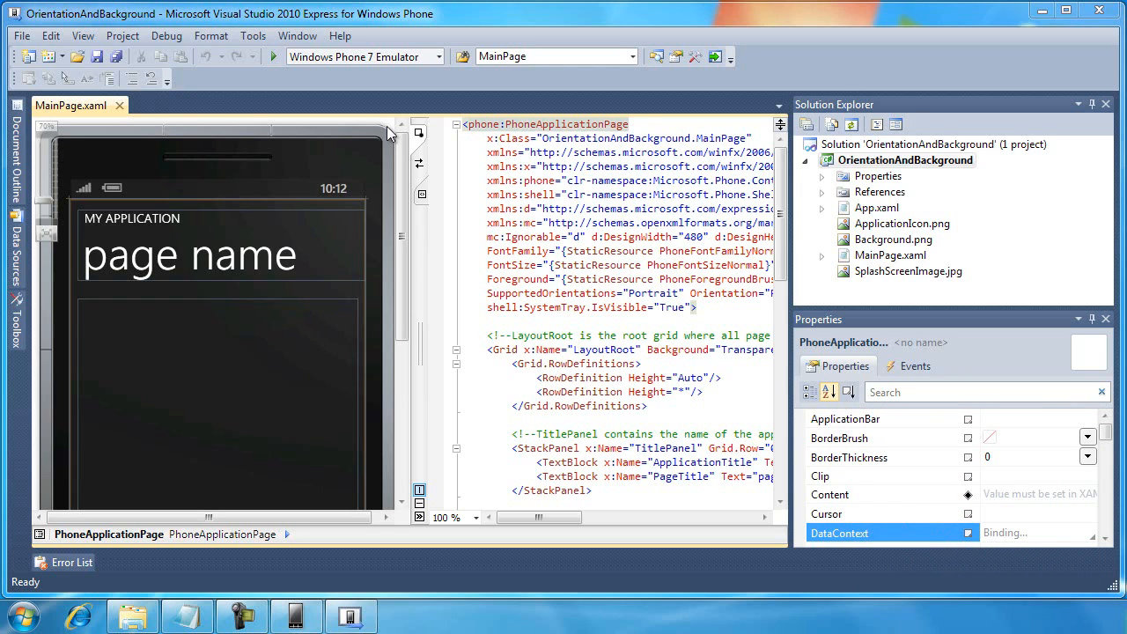
mouse_move(376, 131)
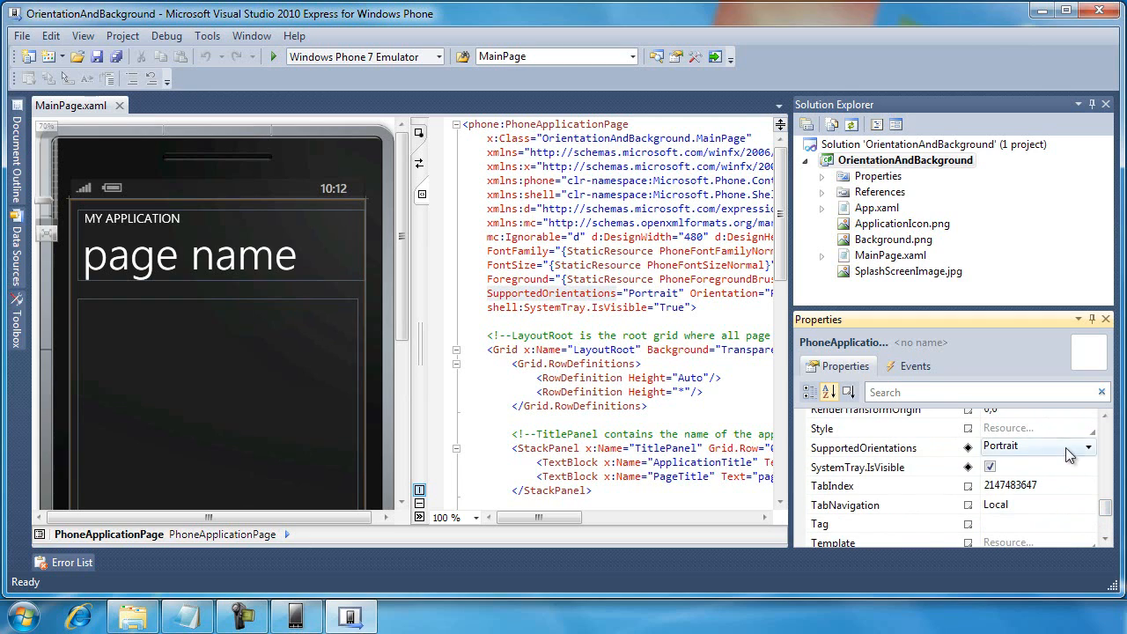
Step: Set MainPage's SupportedOrientations property to PortraitOrLandscape
click(1089, 447)
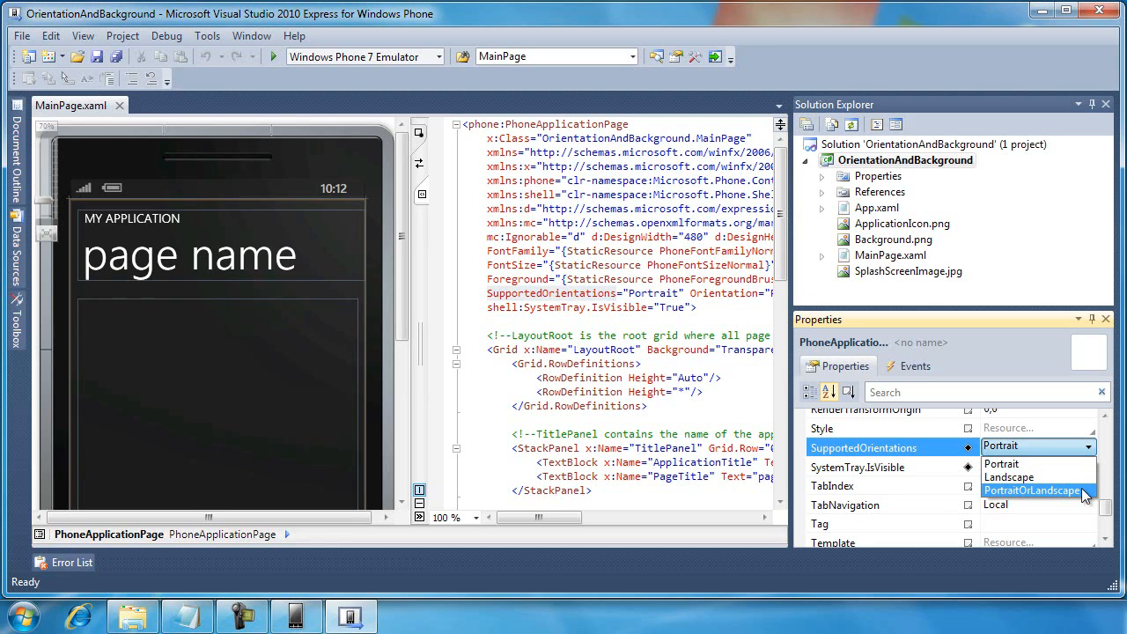
click(1032, 491)
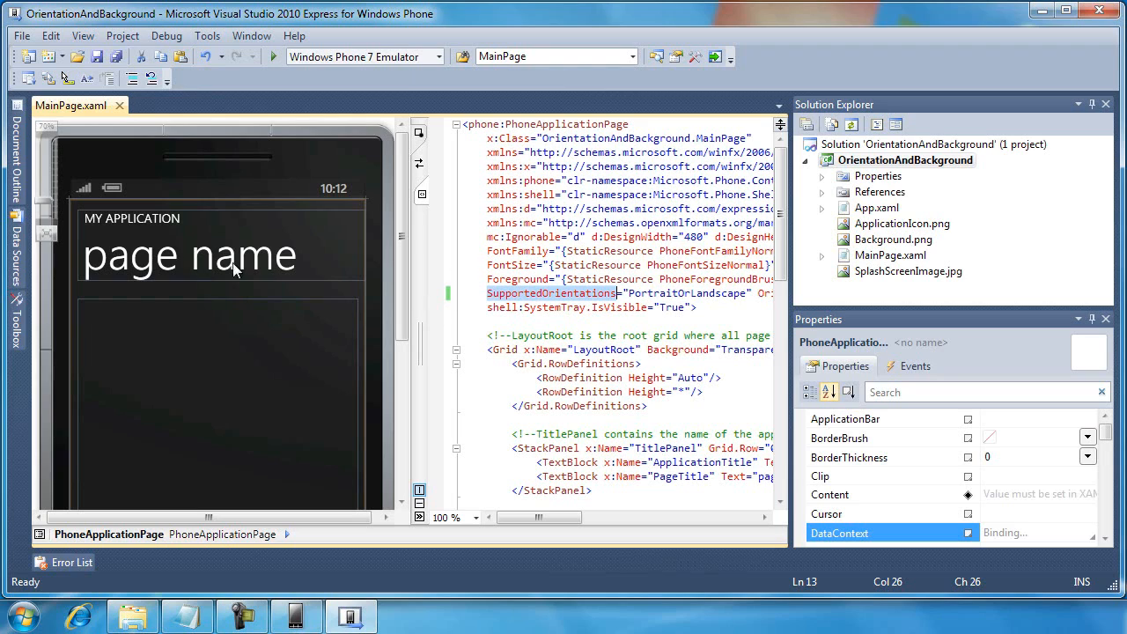
mouse_move(207, 300)
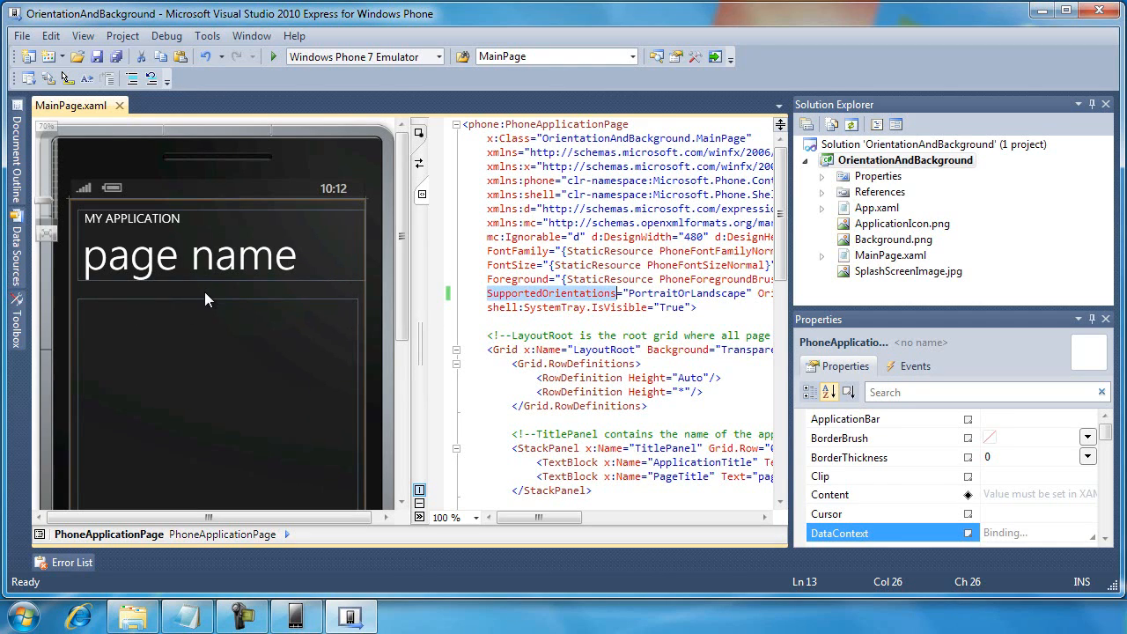
mouse_move(825, 146)
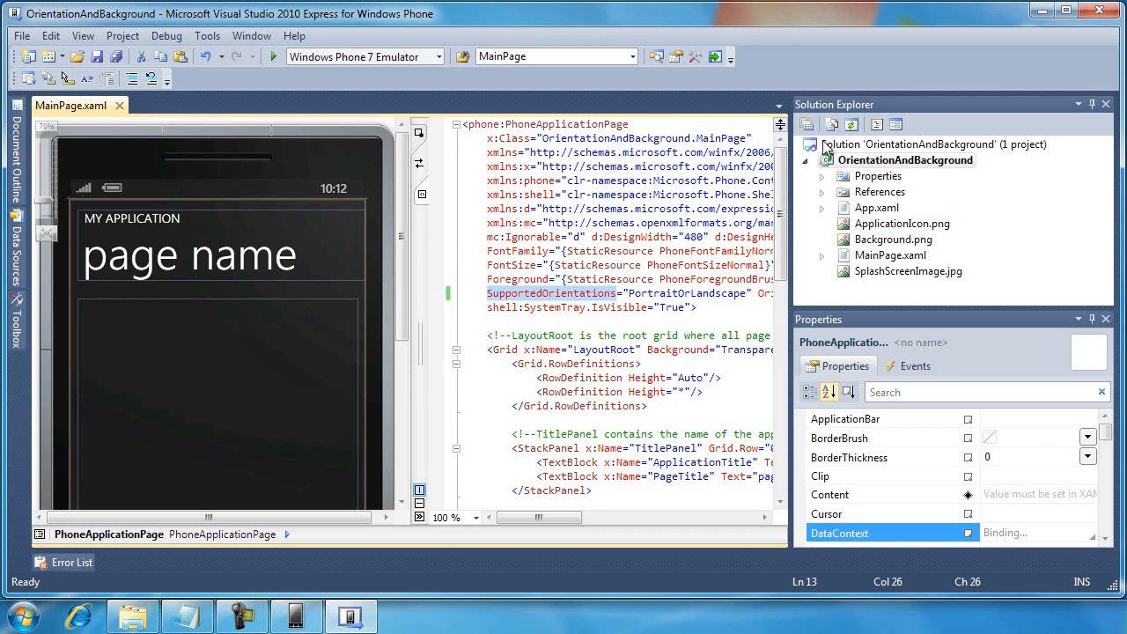
Step: Open the LayoutRoot grid's Background brush editor in Properties, still Transparent
scroll(down, 3)
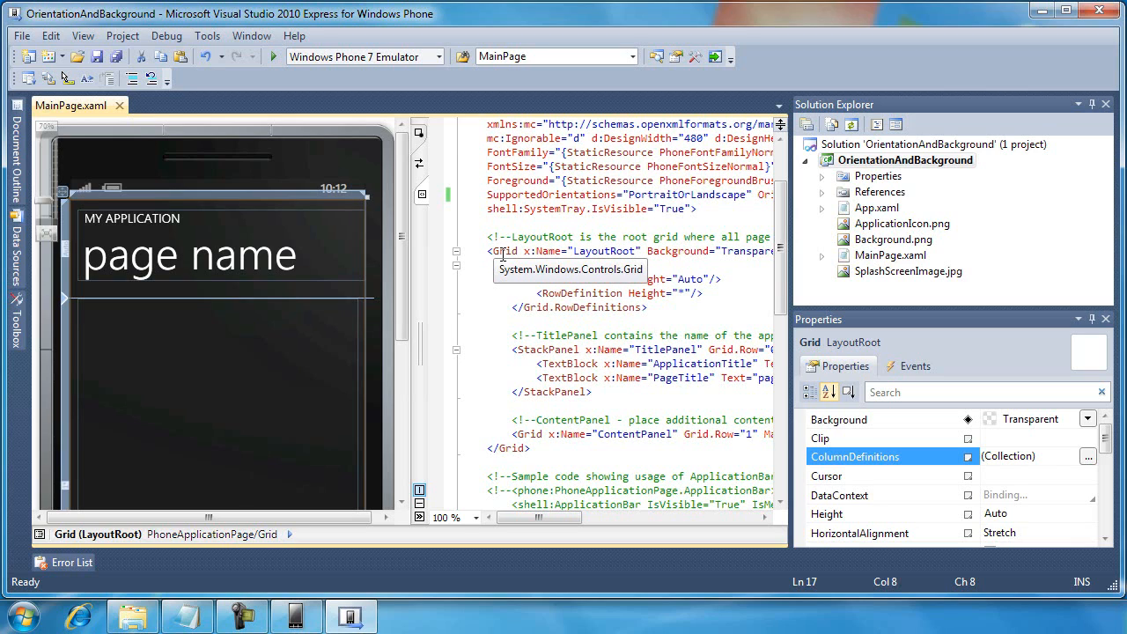
mouse_move(581, 251)
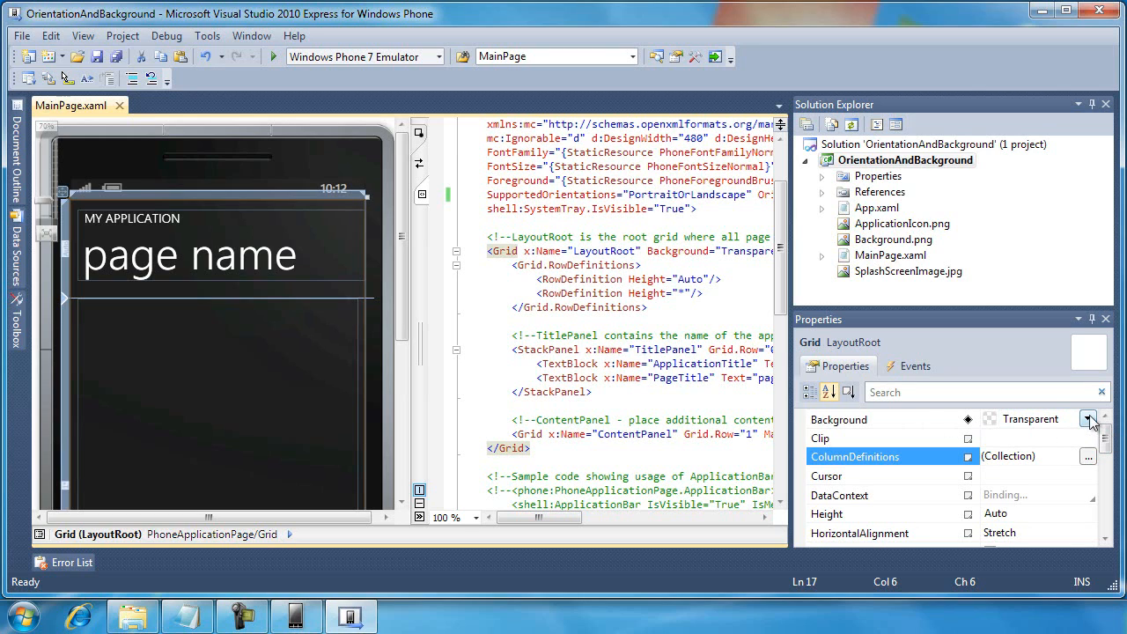
click(1091, 419)
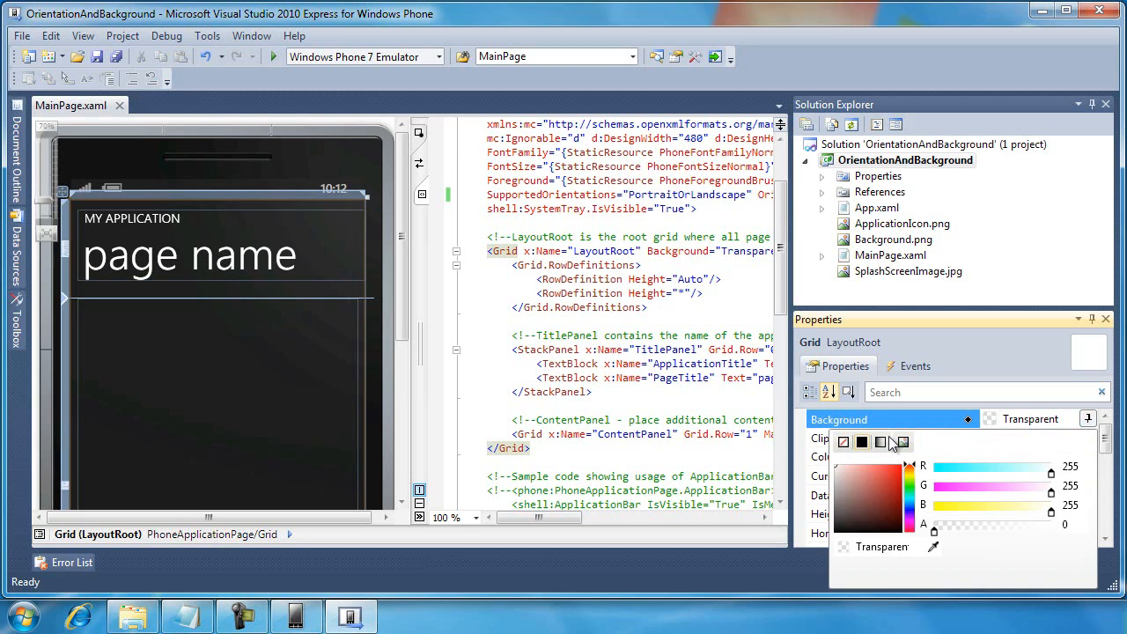
mouse_move(923, 452)
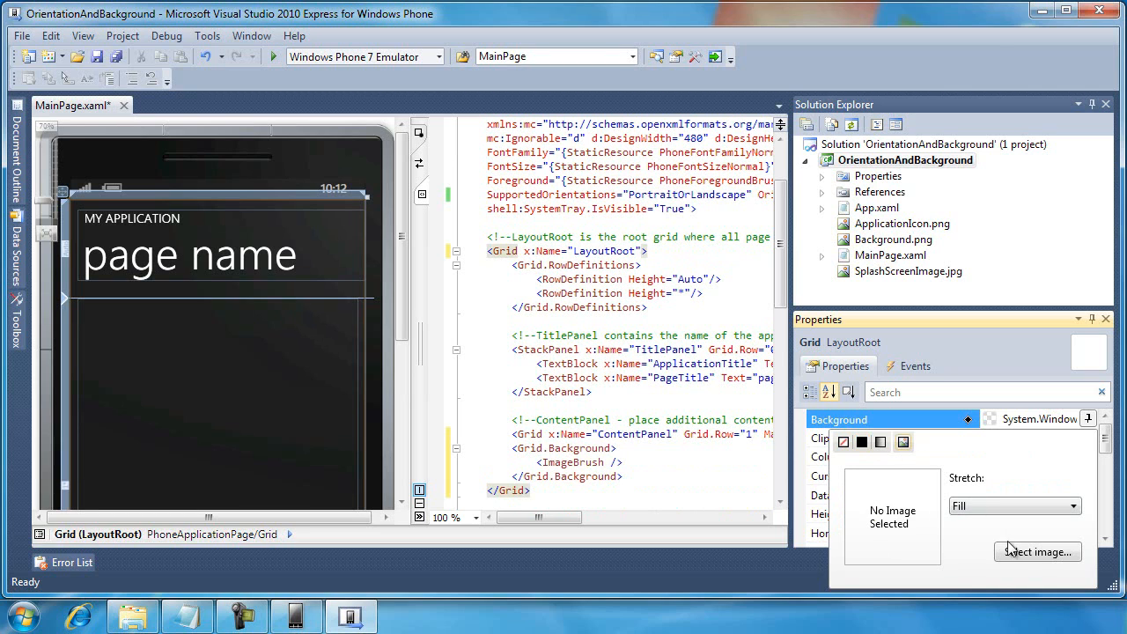
Step: Add Desert.jpg from Sample Pictures to the Images folder as the grid's background
click(1037, 551)
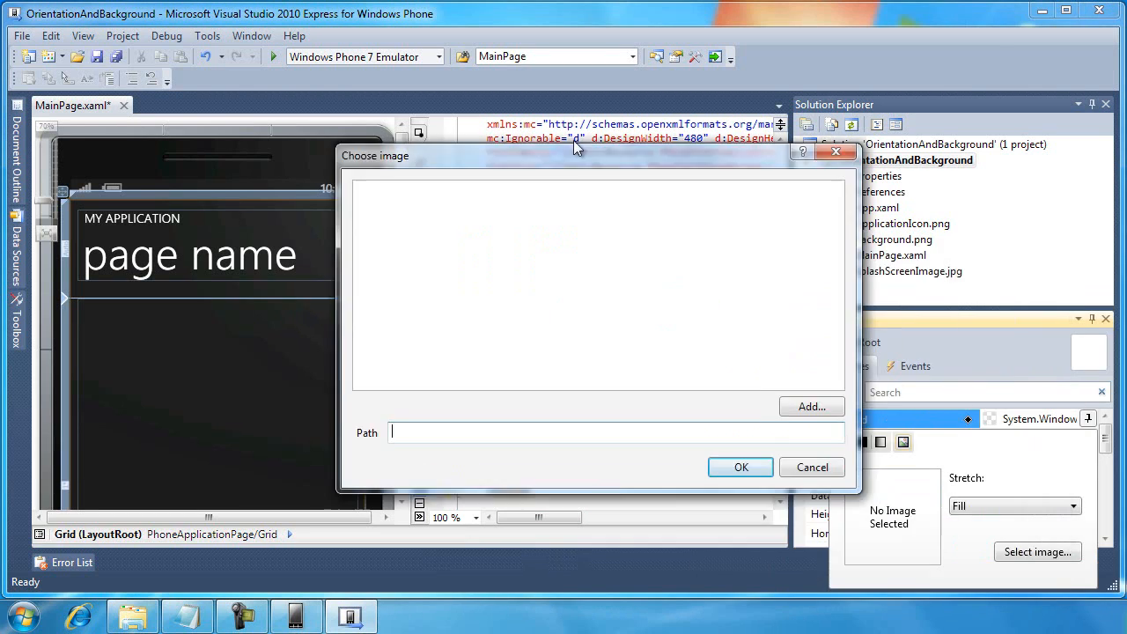
click(810, 406)
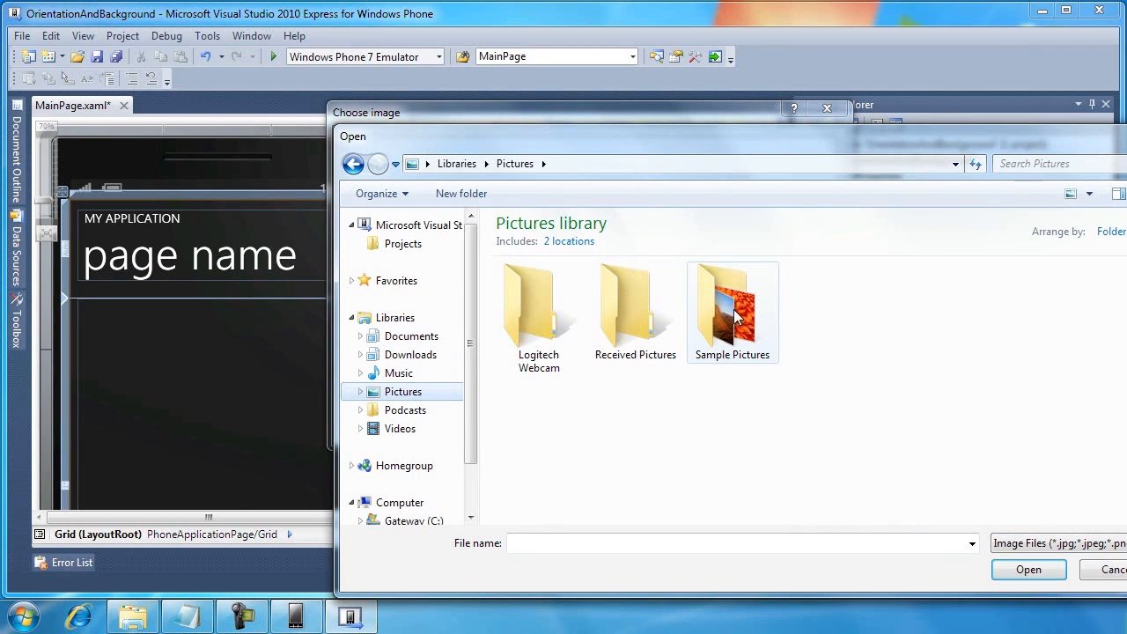
mouse_move(732, 308)
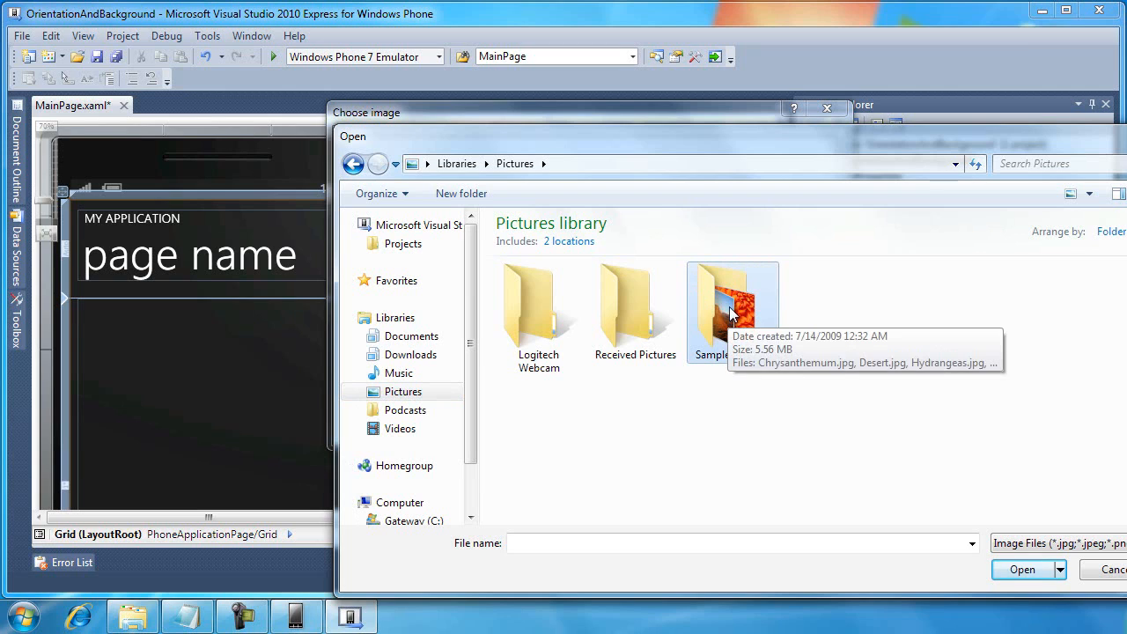
double_click(732, 304)
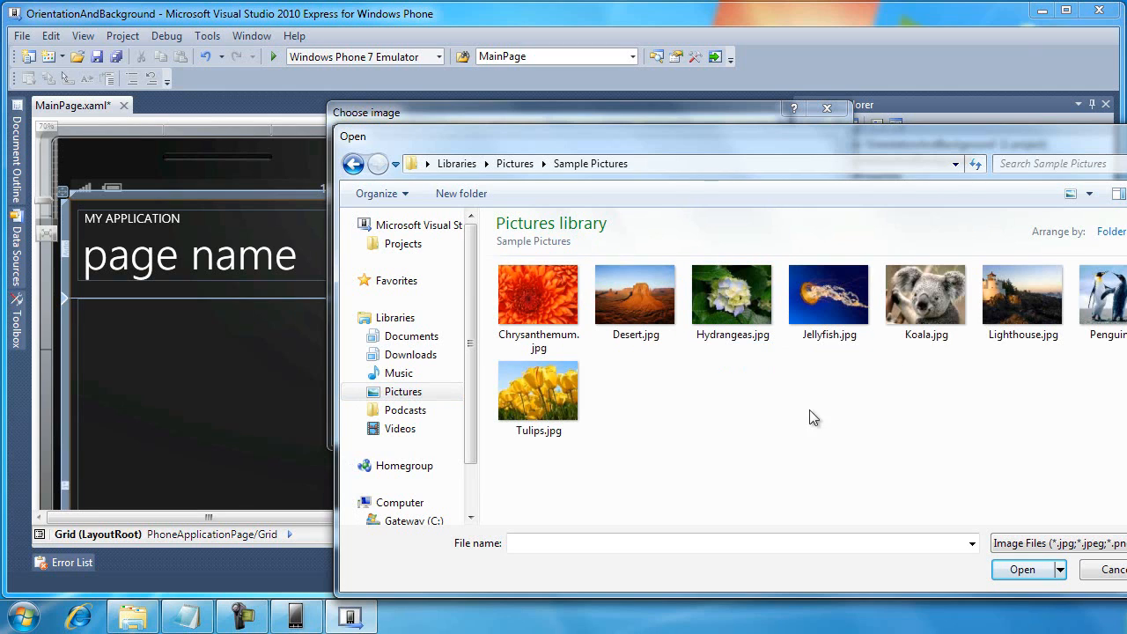
click(635, 295)
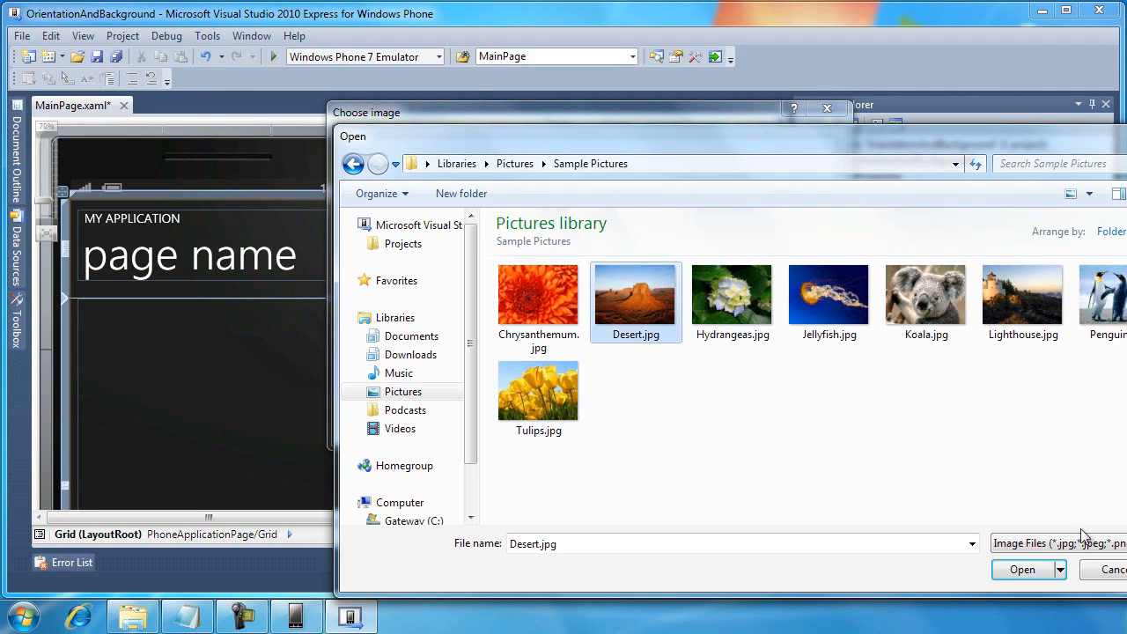
click(1021, 570)
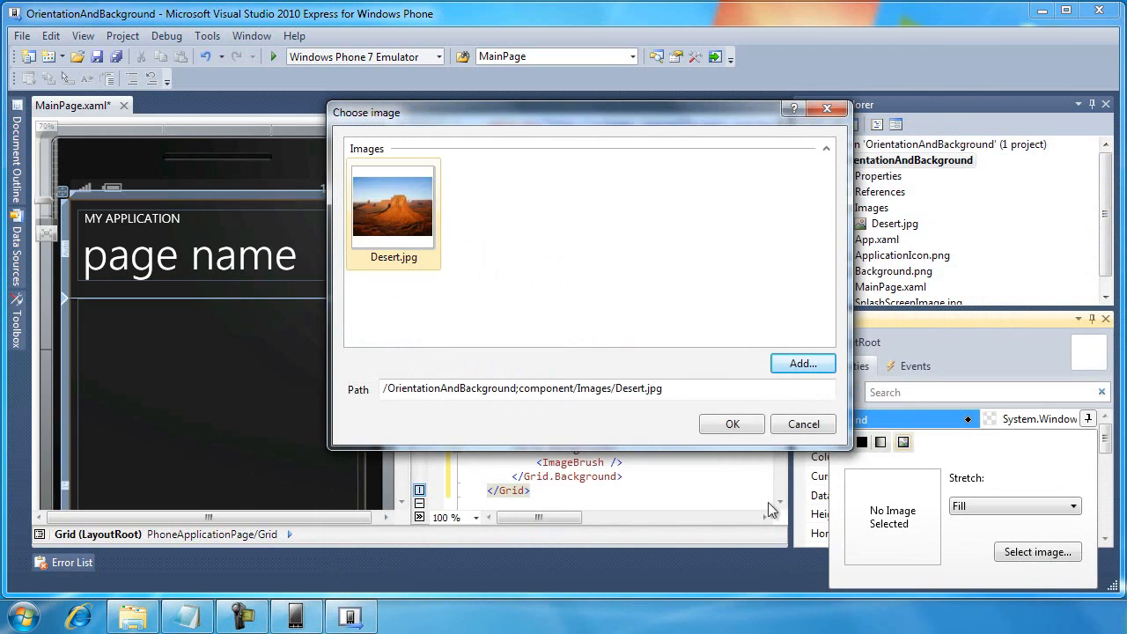
click(732, 423)
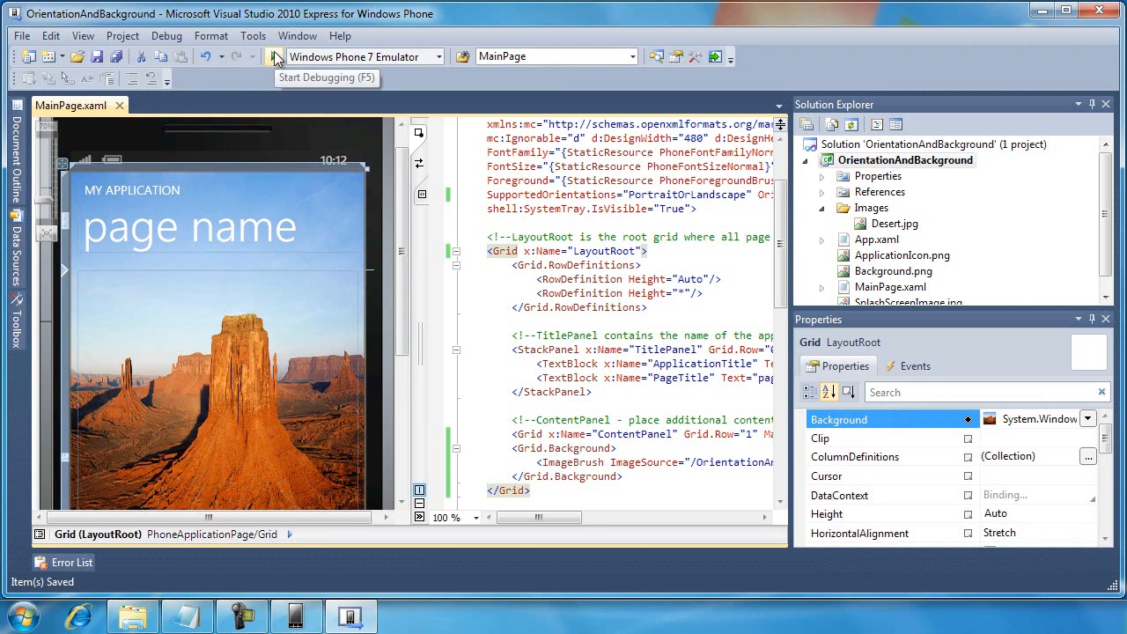
Step: Launch the app in the Windows Phone 7 Emulator showing the Desert background
click(273, 56)
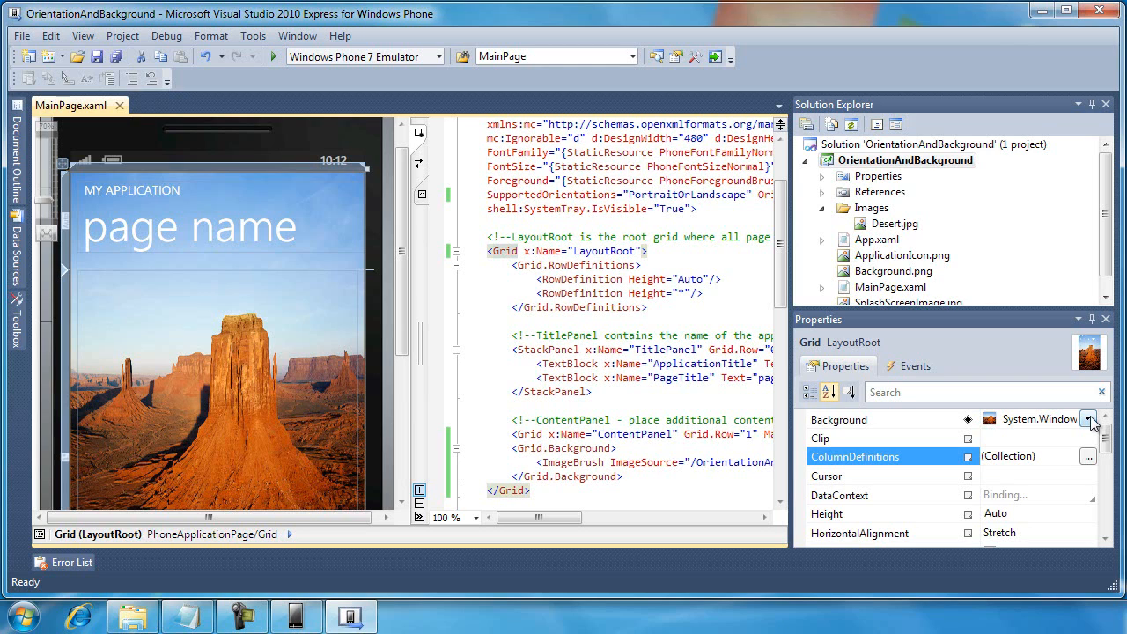
click(1093, 419)
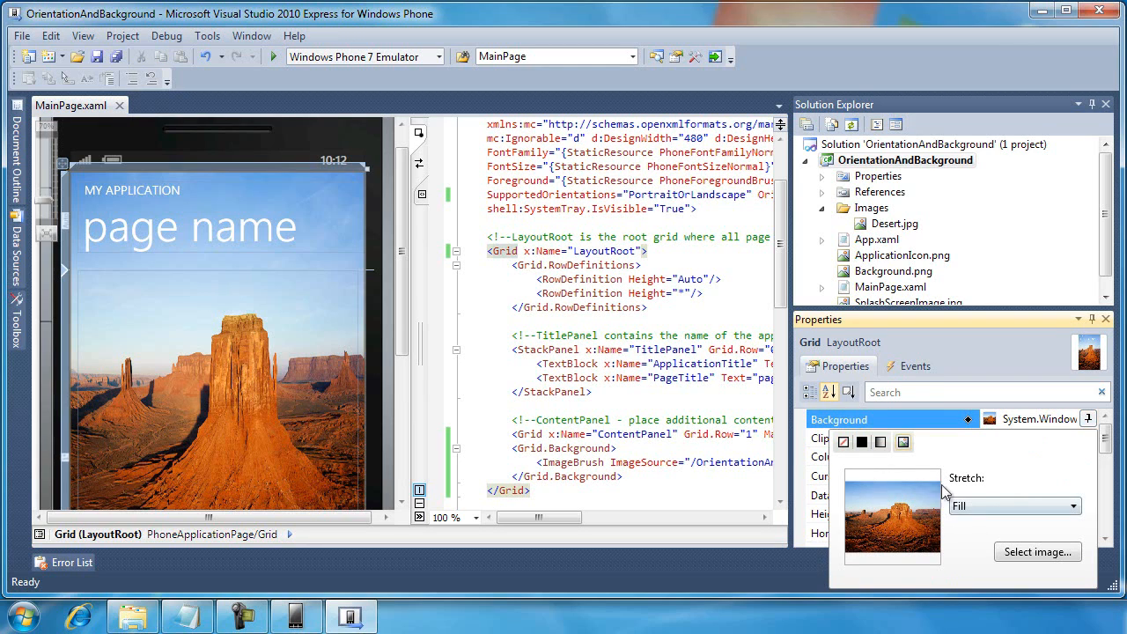
click(1013, 506)
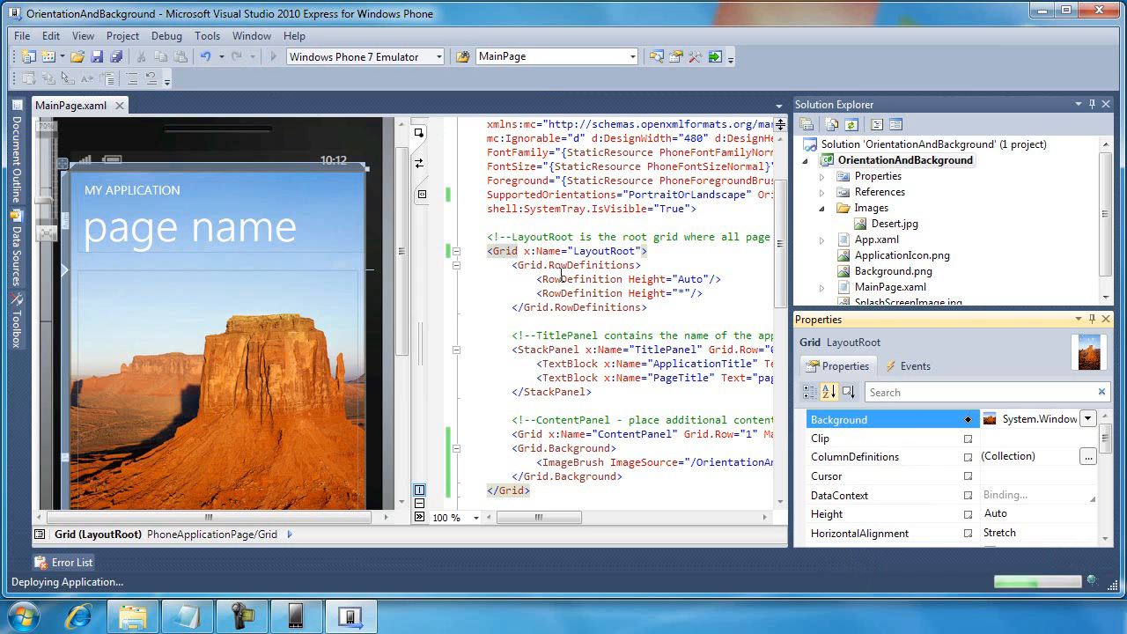
click(190, 56)
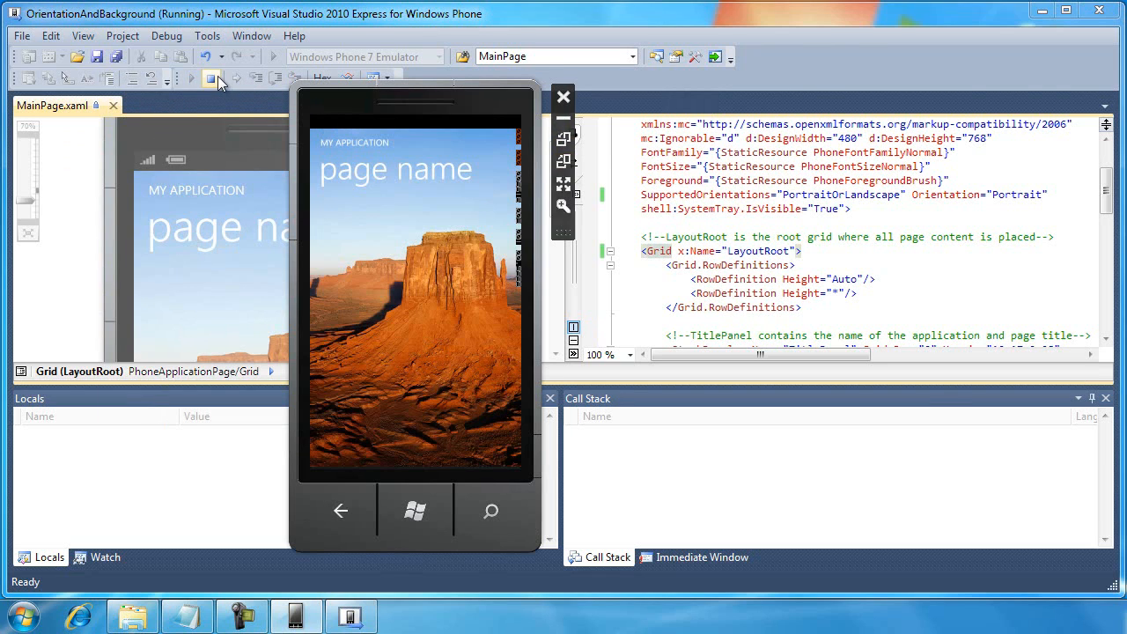
click(212, 78)
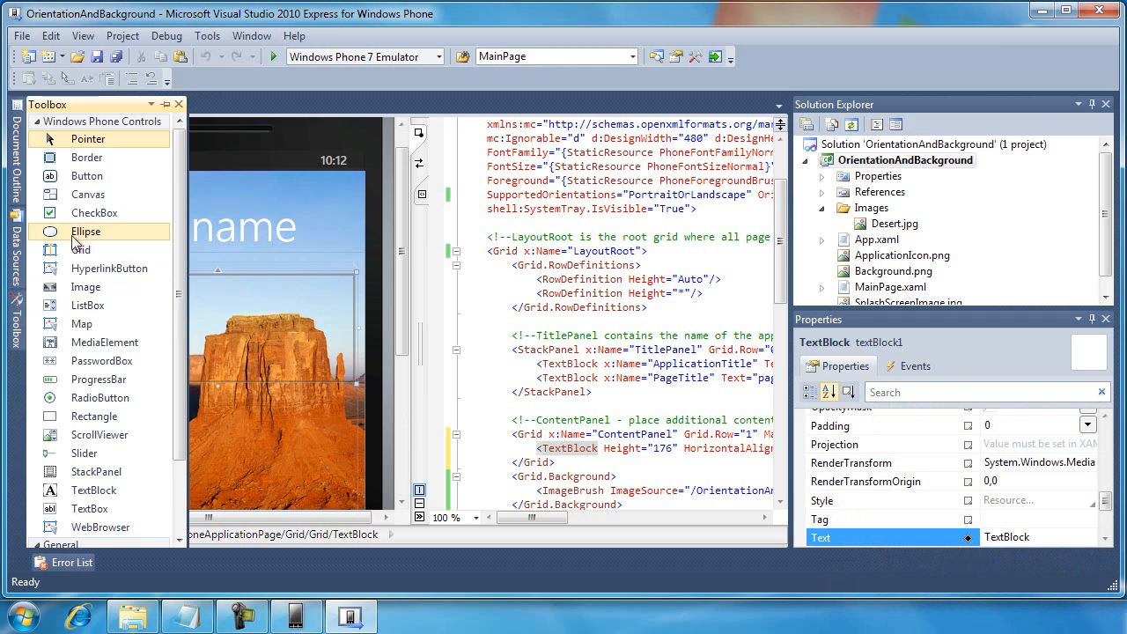
mouse_move(86, 286)
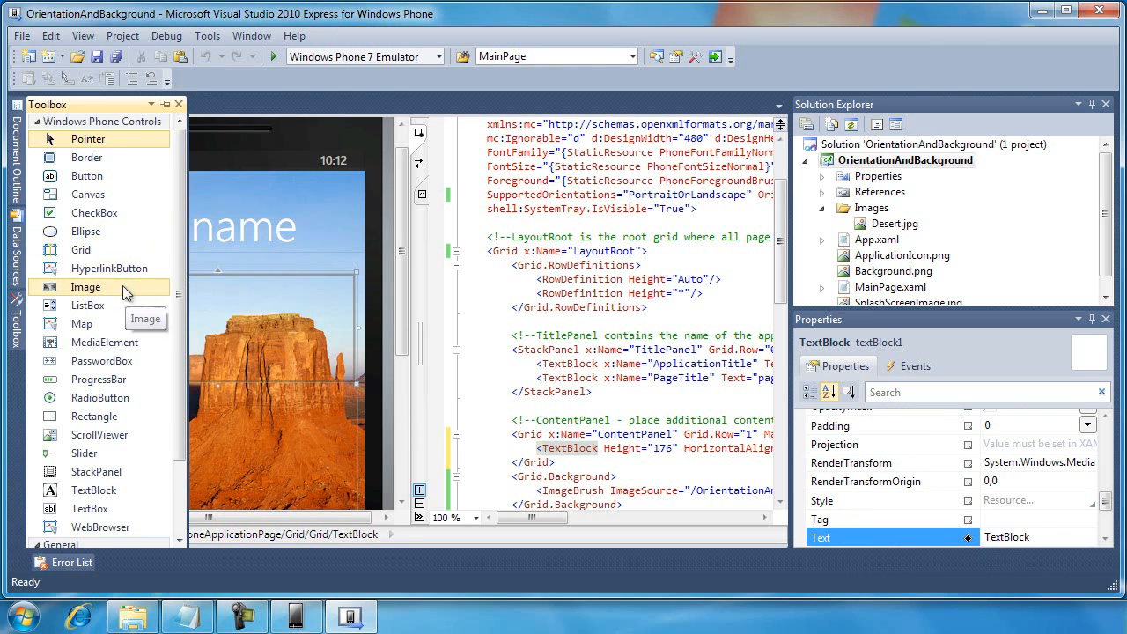
mouse_move(88, 305)
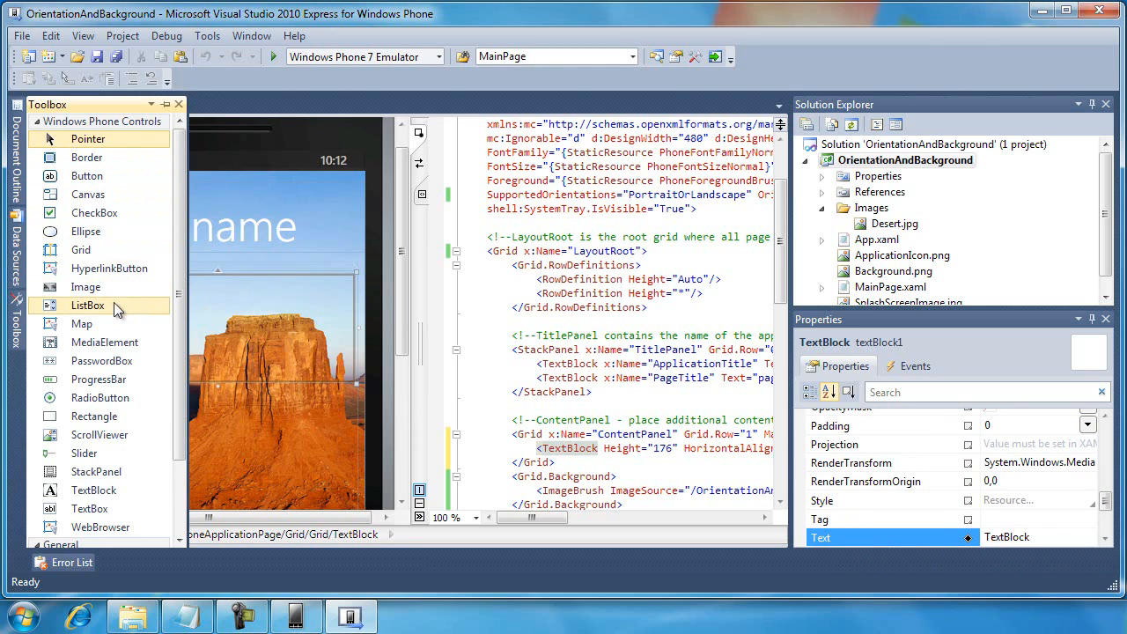
mouse_move(92, 416)
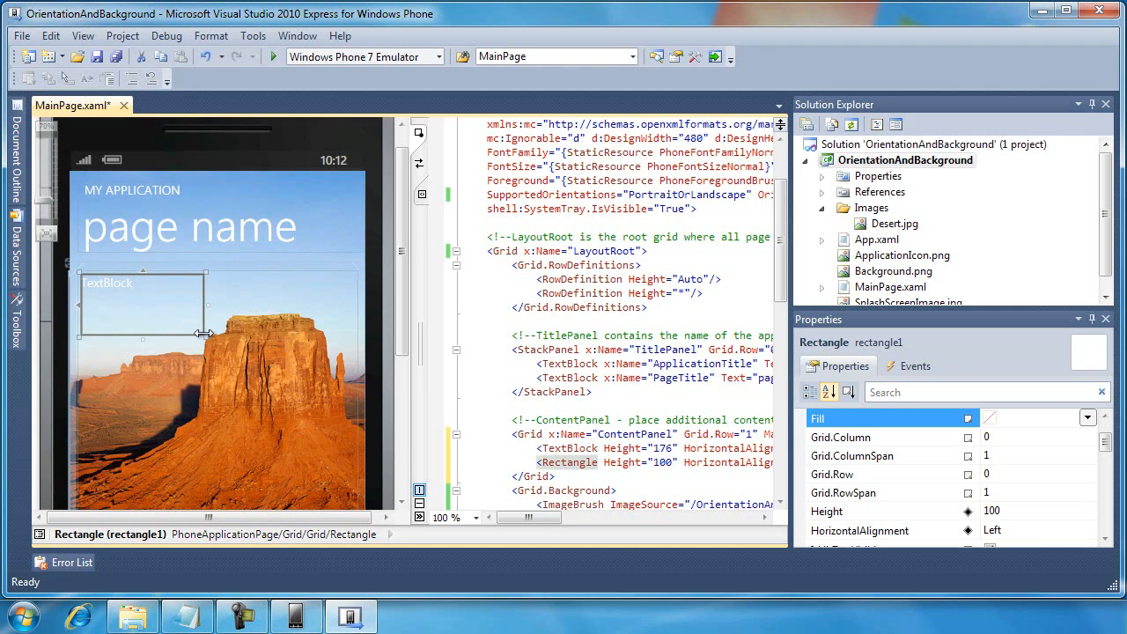
Step: Enlarge Rectangle1 over the desert to height 260 and bring up its Fill editor
drag(204, 337, 352, 436)
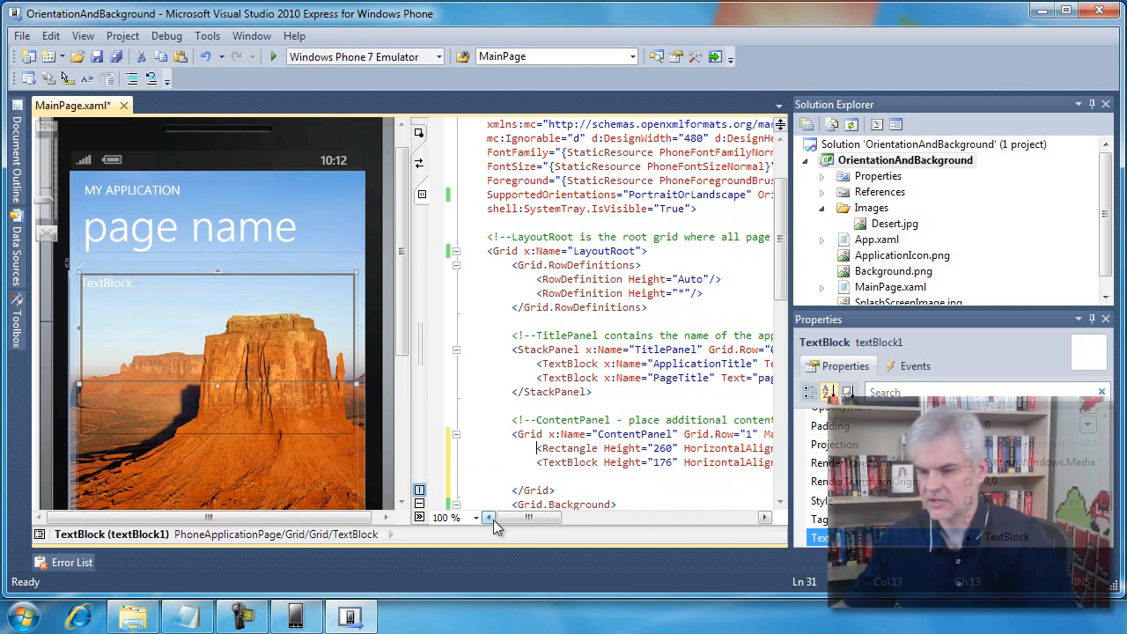
click(216, 414)
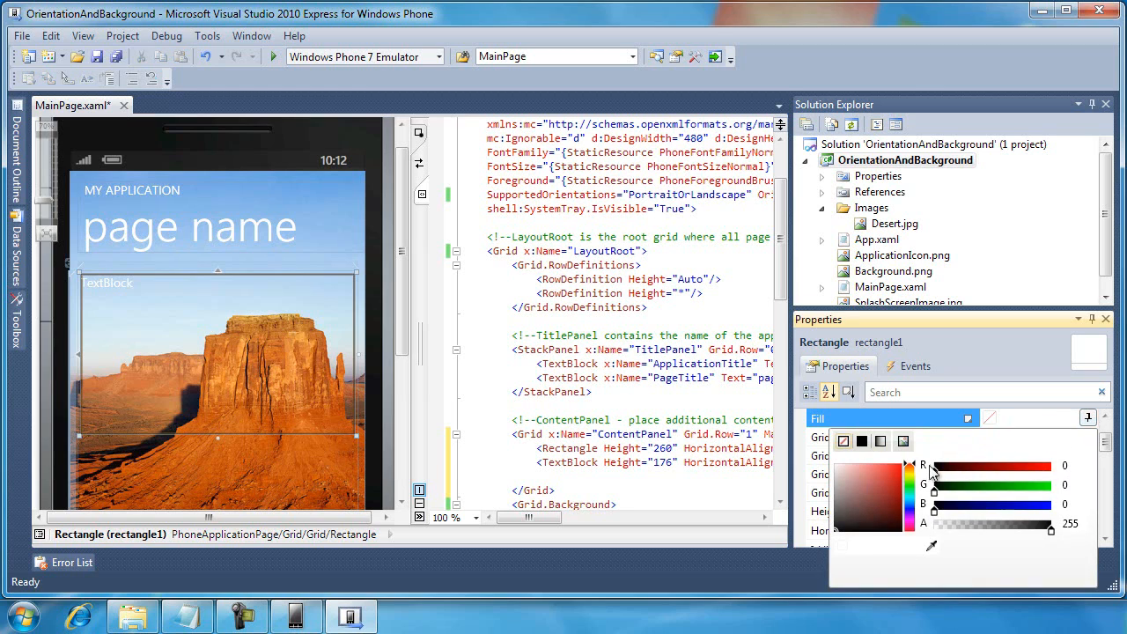
Step: Lower Rectangle1's black fill Alpha to about 161 (#A1000000)
drag(1051, 529, 1040, 531)
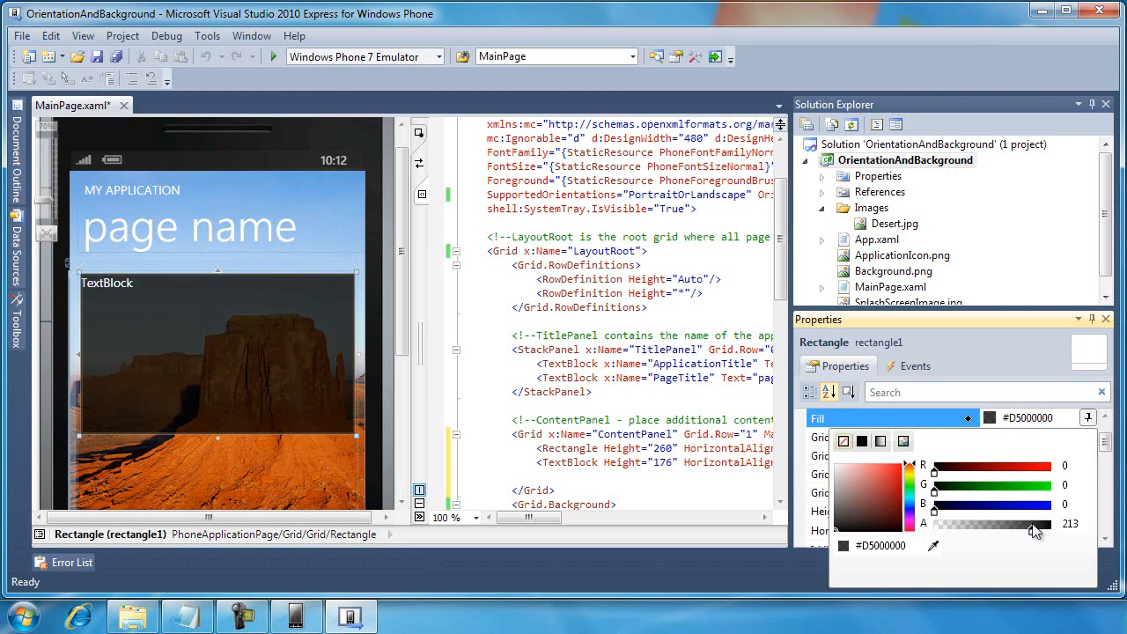
drag(1035, 528, 1012, 528)
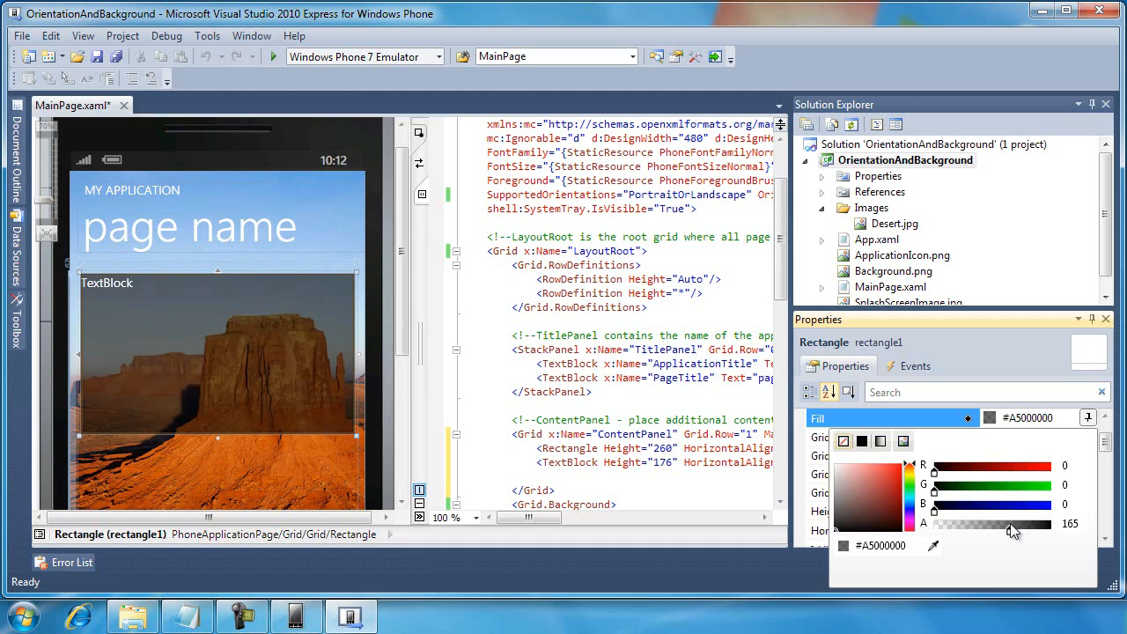
drag(1013, 524, 1011, 527)
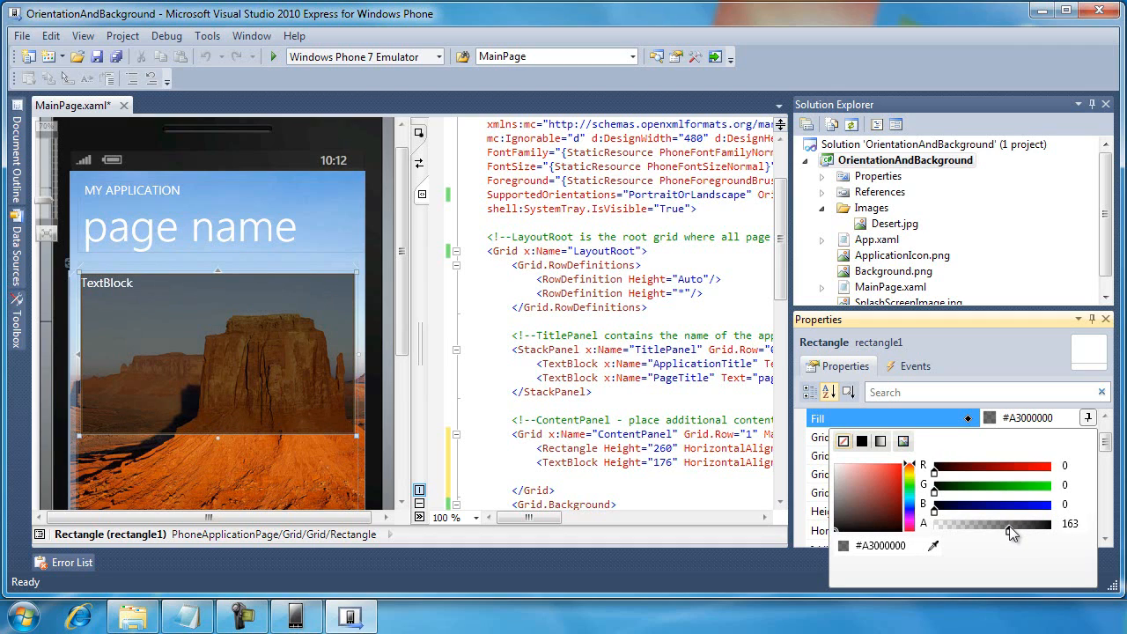
drag(1013, 524, 1011, 526)
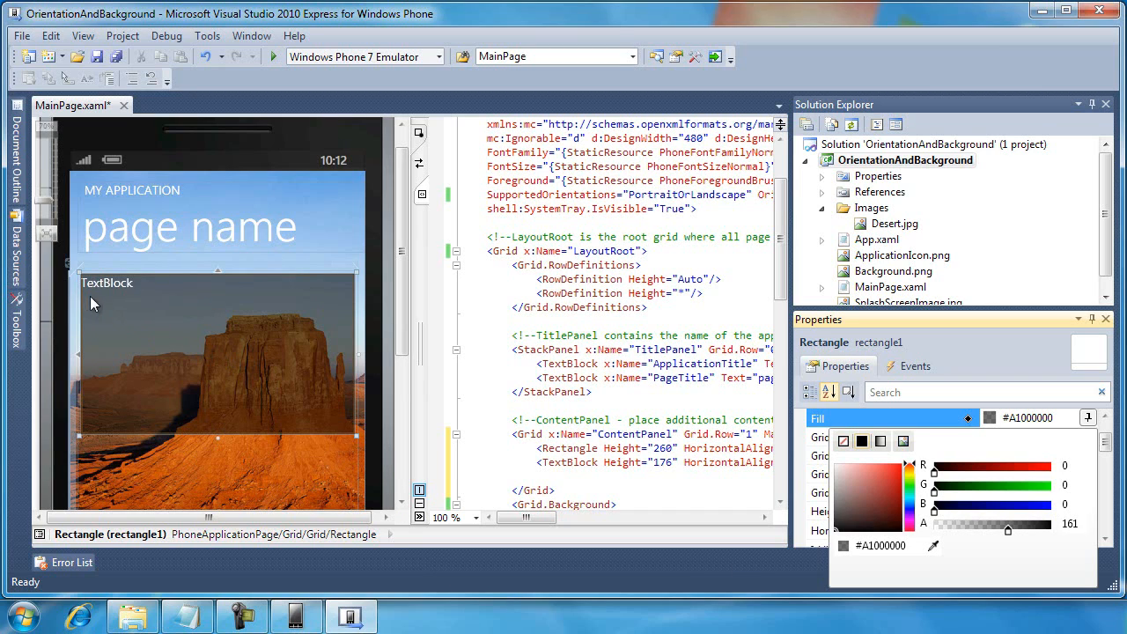
mouse_move(107, 291)
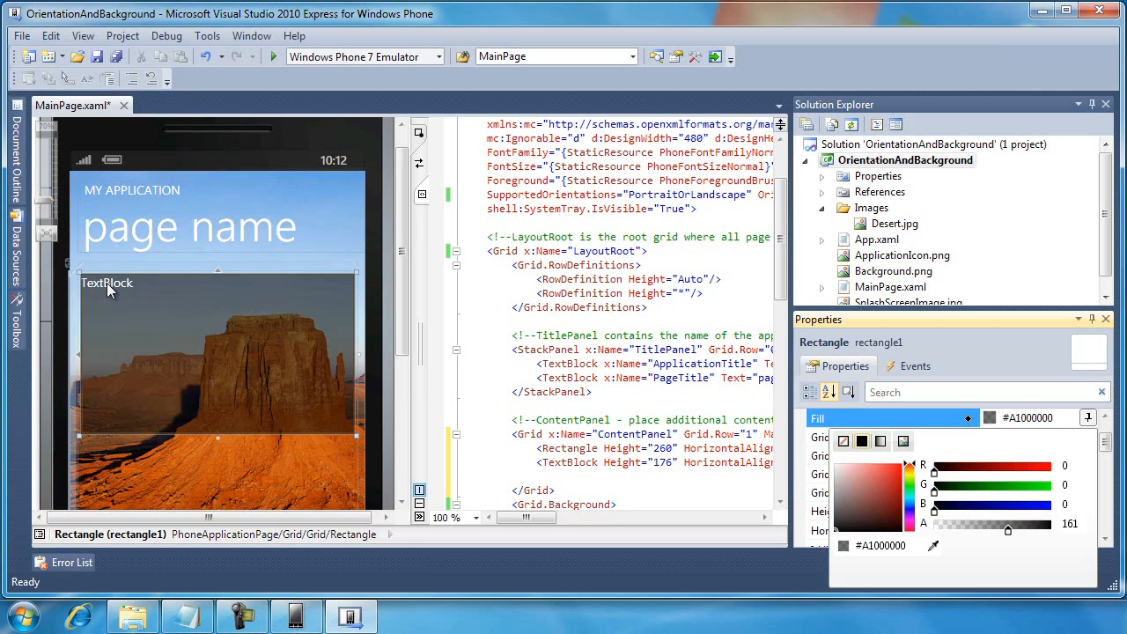
mouse_move(183, 82)
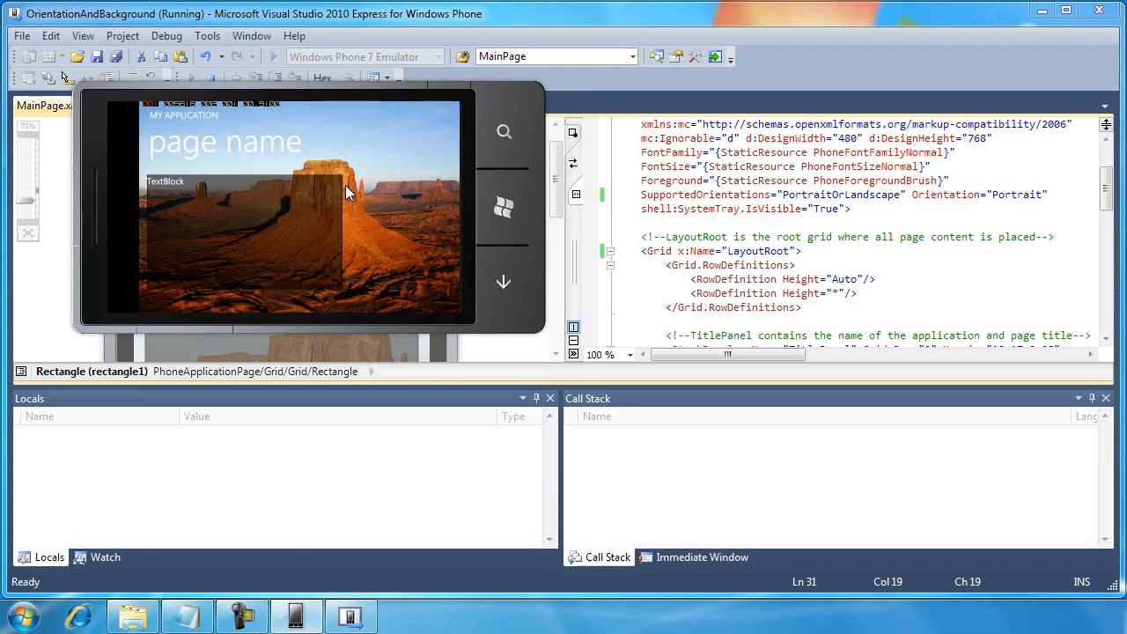
mouse_move(445, 298)
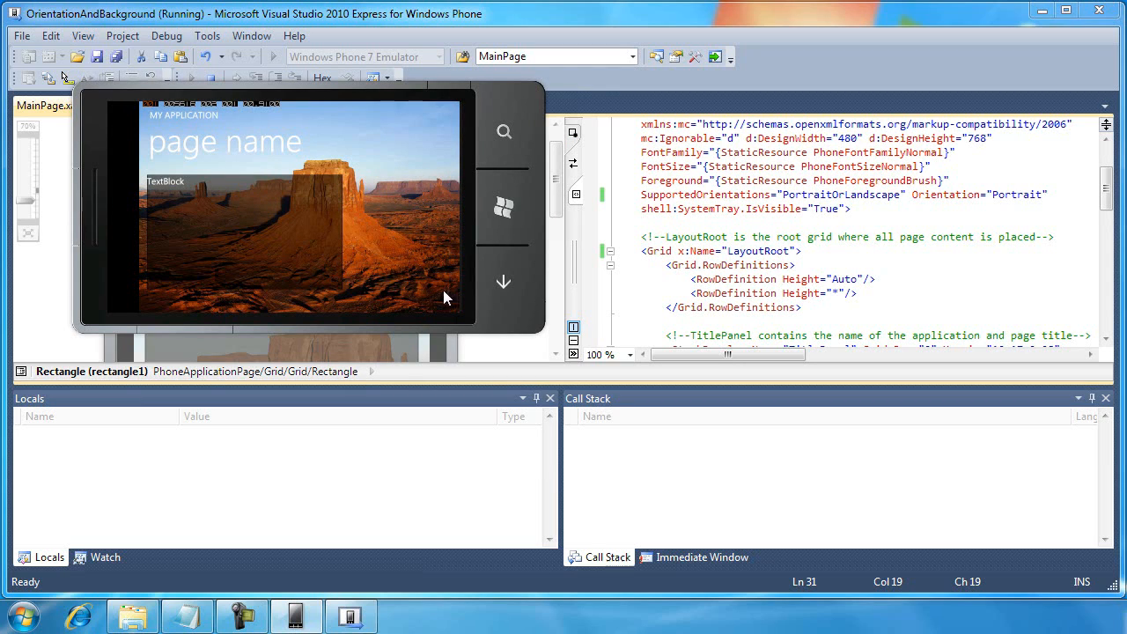
mouse_move(397, 191)
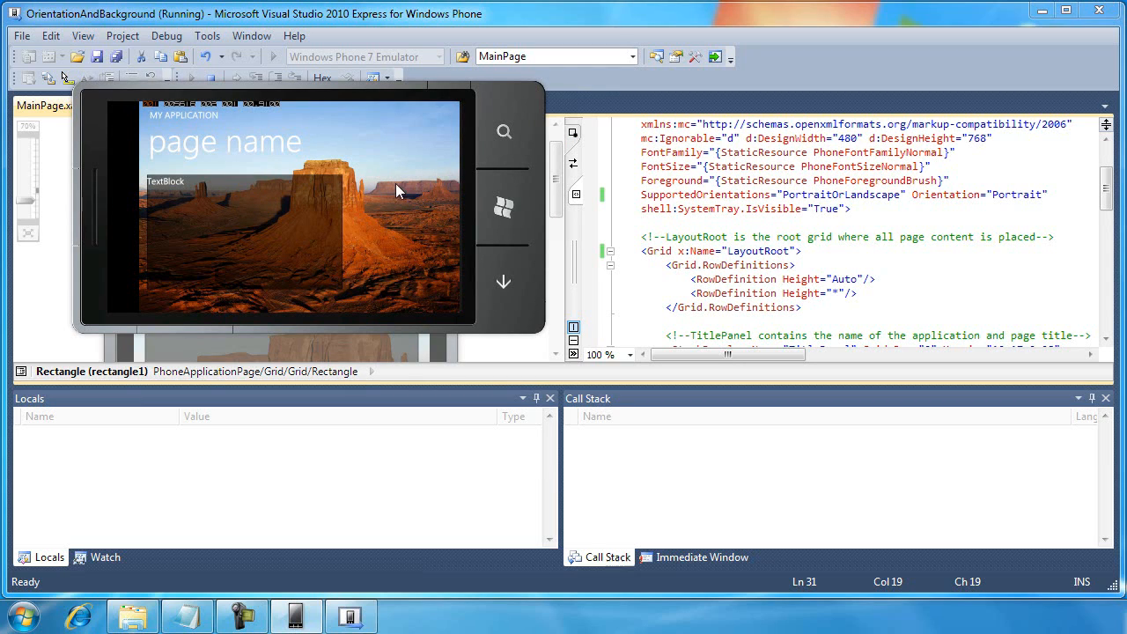
mouse_move(432, 284)
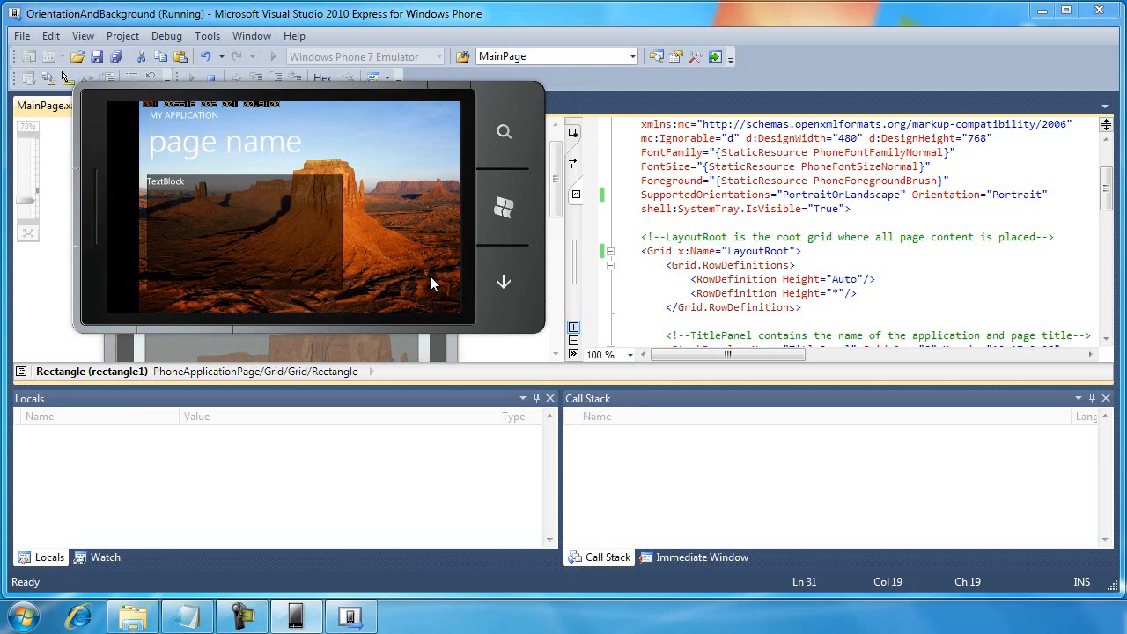
mouse_move(207, 35)
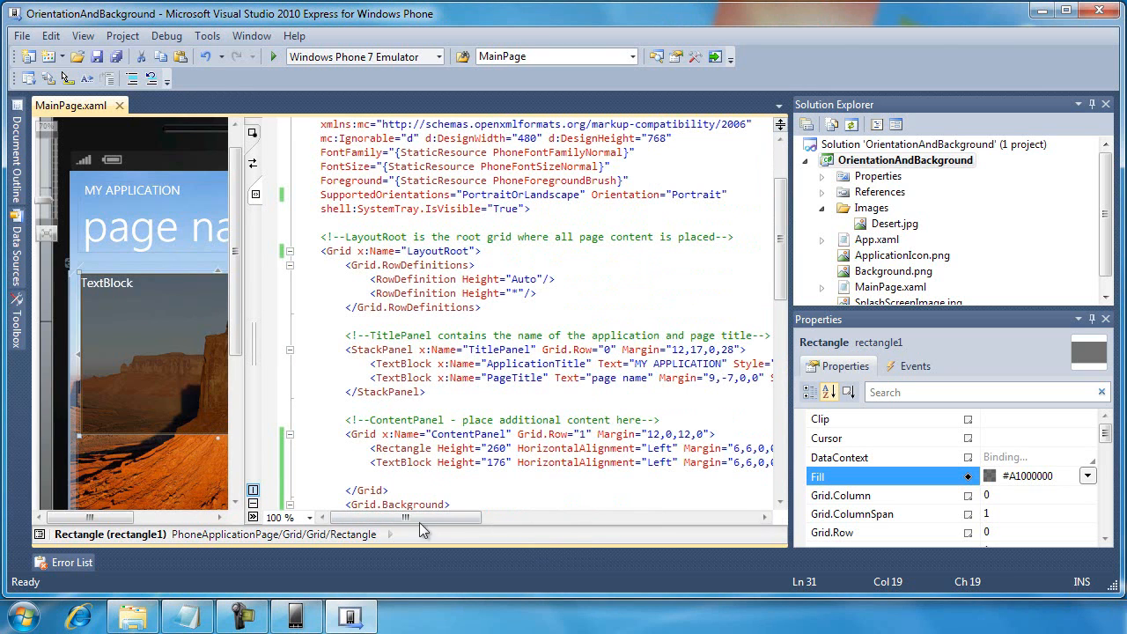
Step: Stretch Rectangle1 and textBlock1 horizontally with left margin 0, then save and rerun
drag(406, 518, 506, 518)
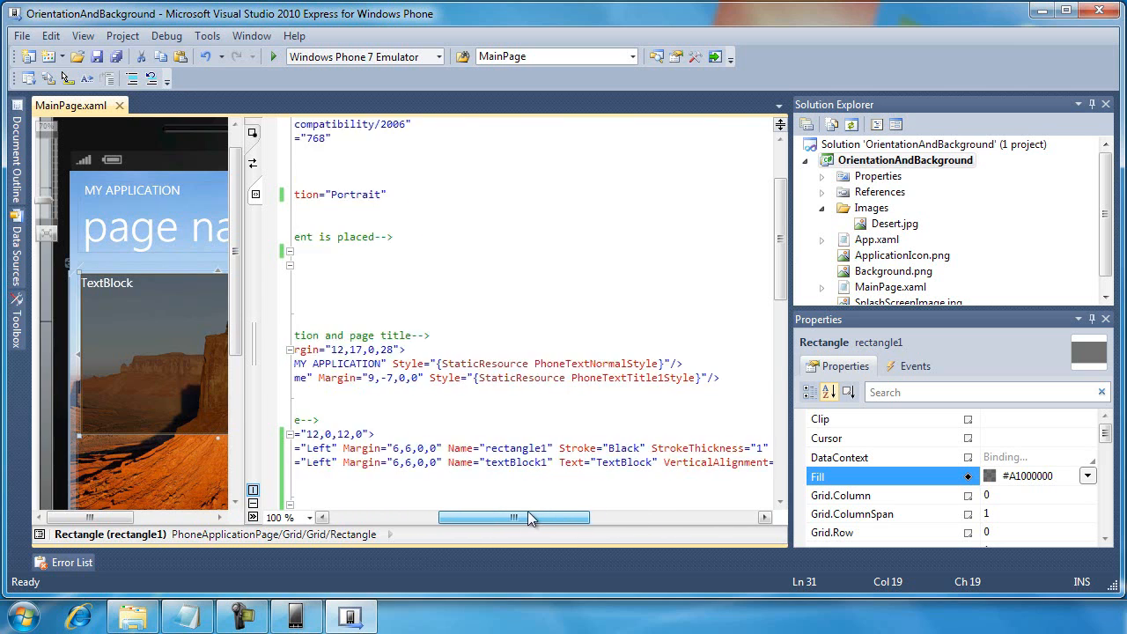
drag(528, 517, 461, 518)
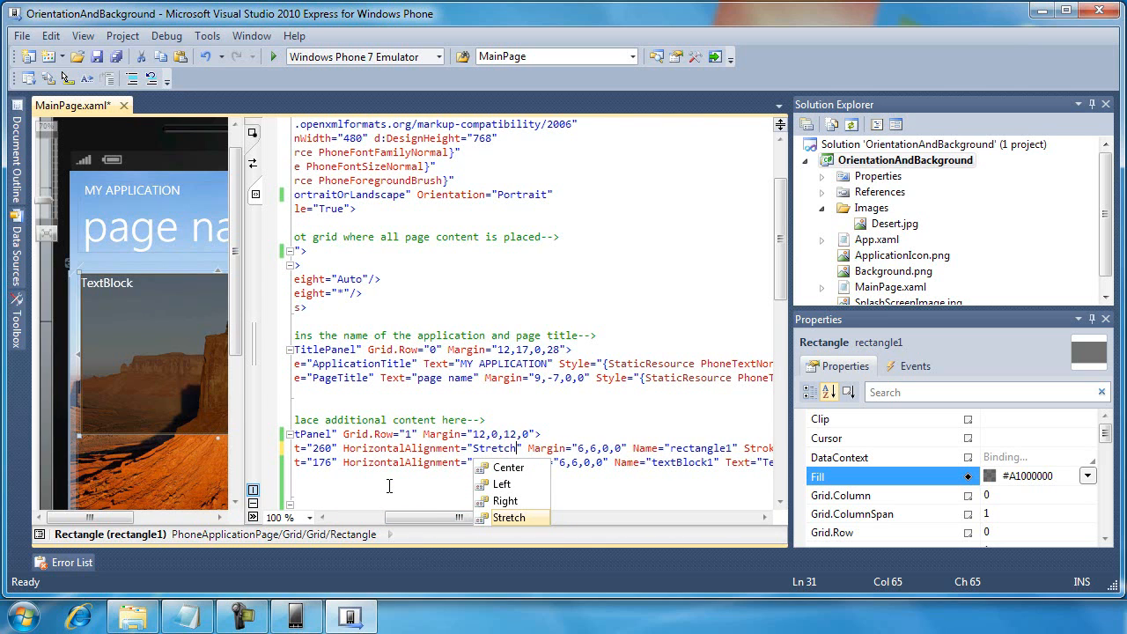
click(501, 483)
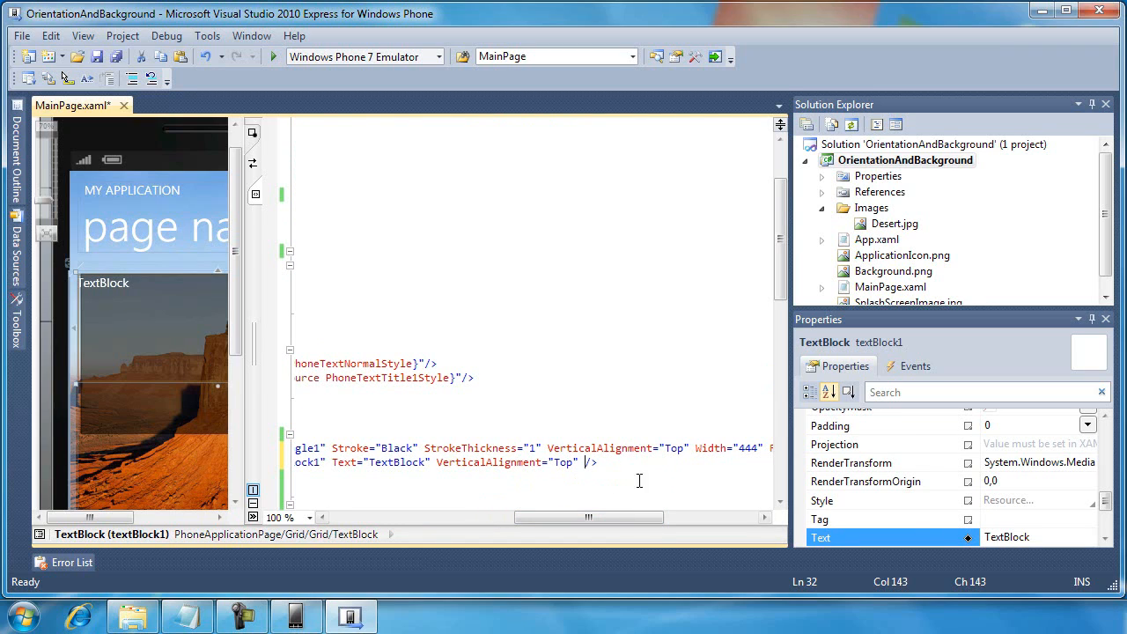
double_click(726, 448)
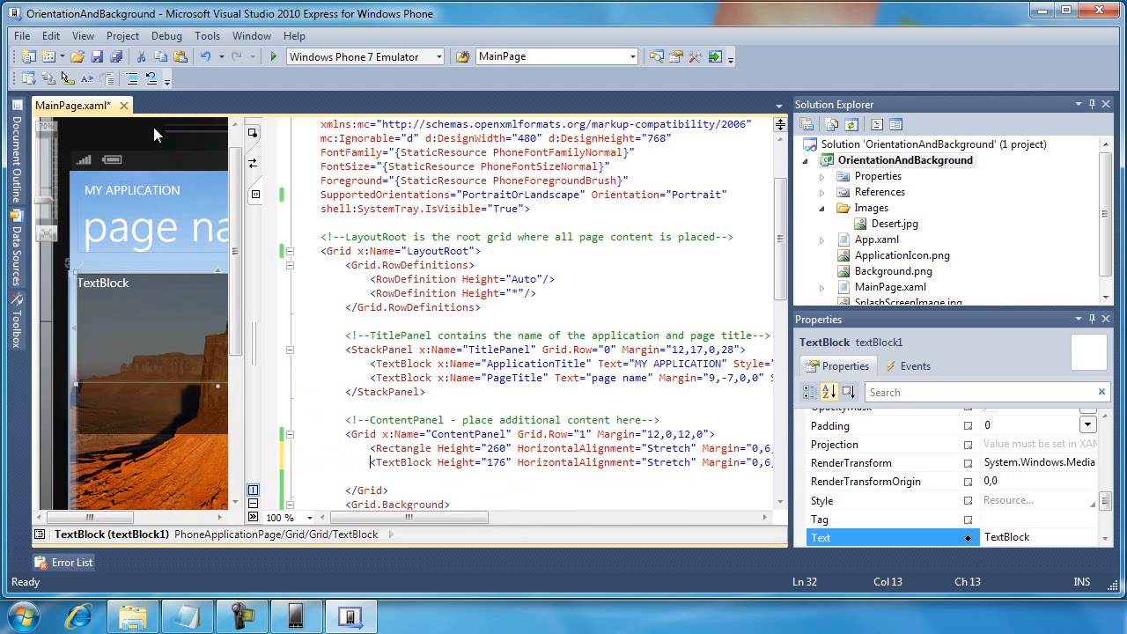
key(ctrl+s)
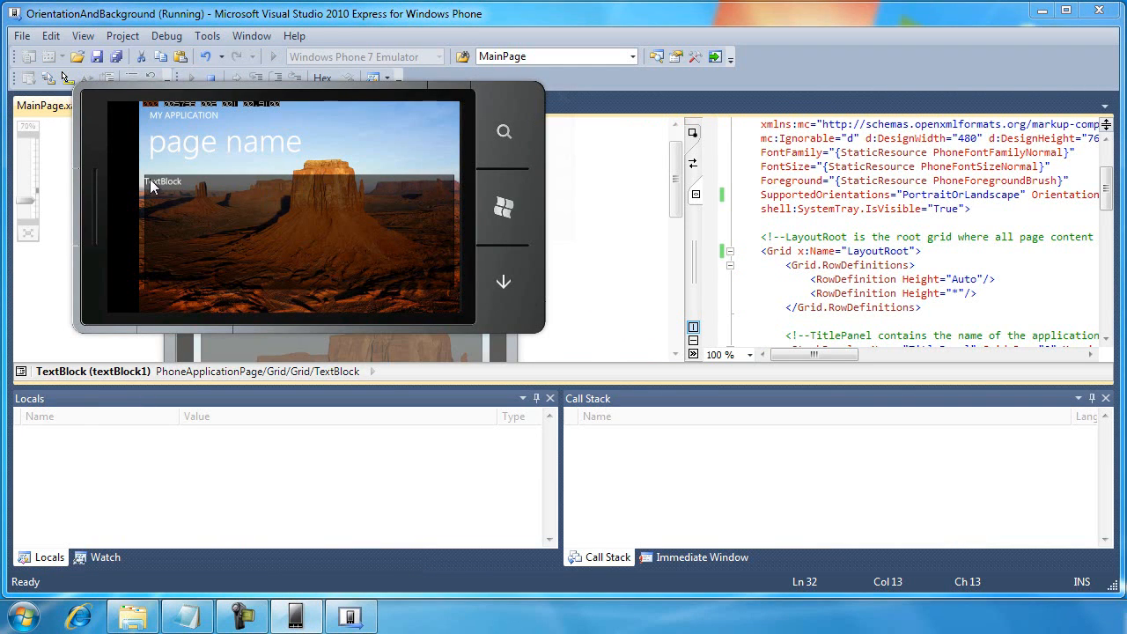
mouse_move(429, 186)
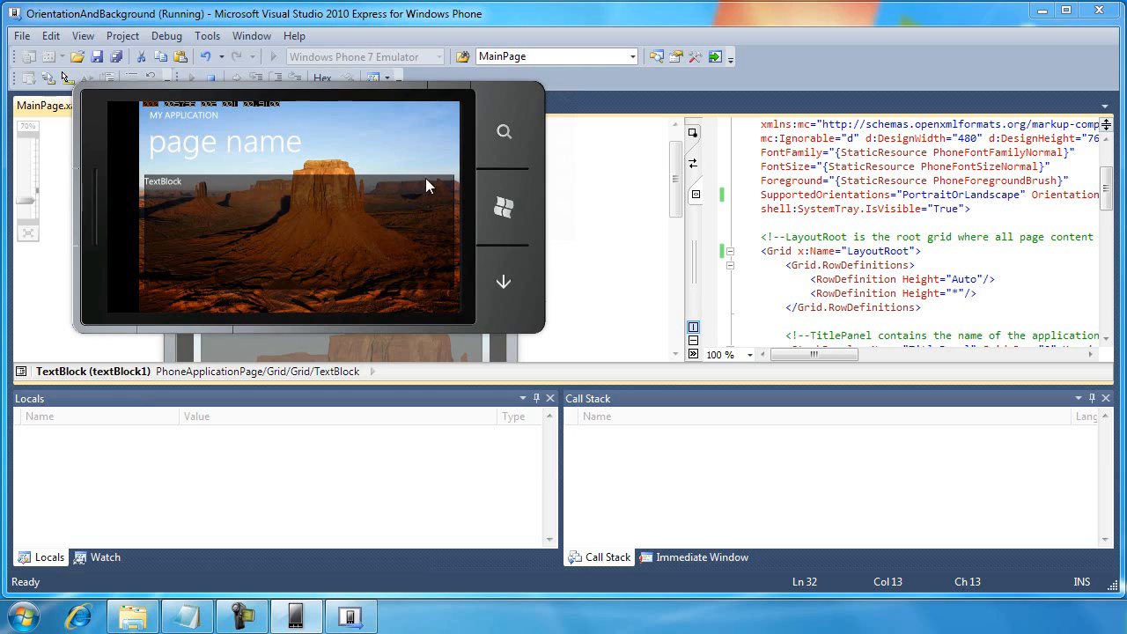
mouse_move(441, 185)
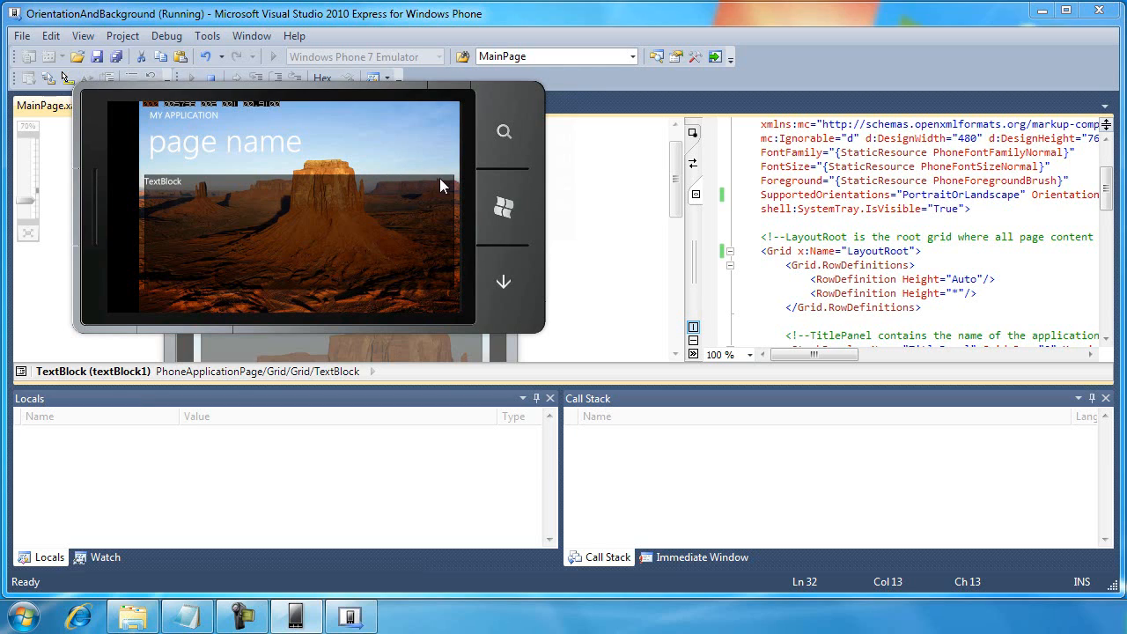
mouse_move(141, 264)
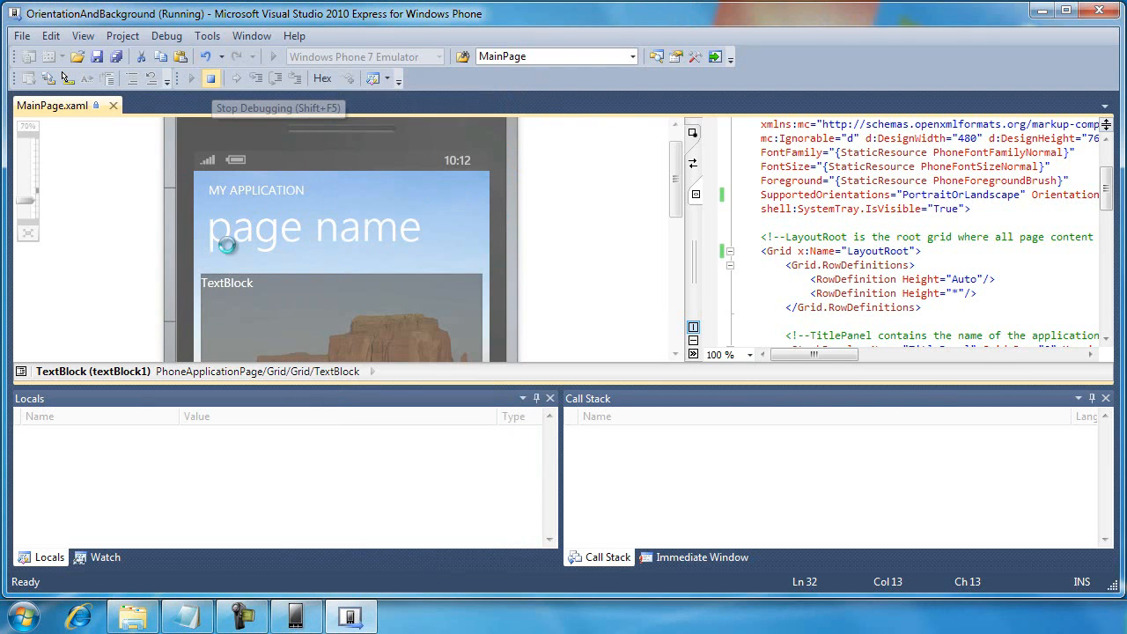
click(212, 78)
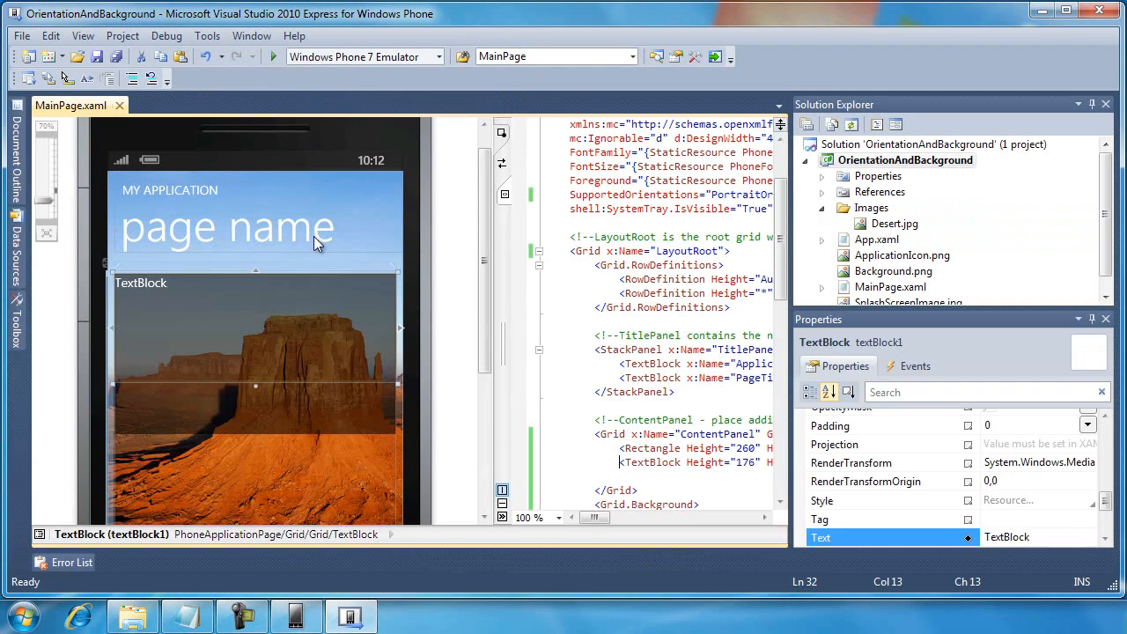
Step: Place a TextBox over the desert panel and delete its fixed width
scroll(down, 3)
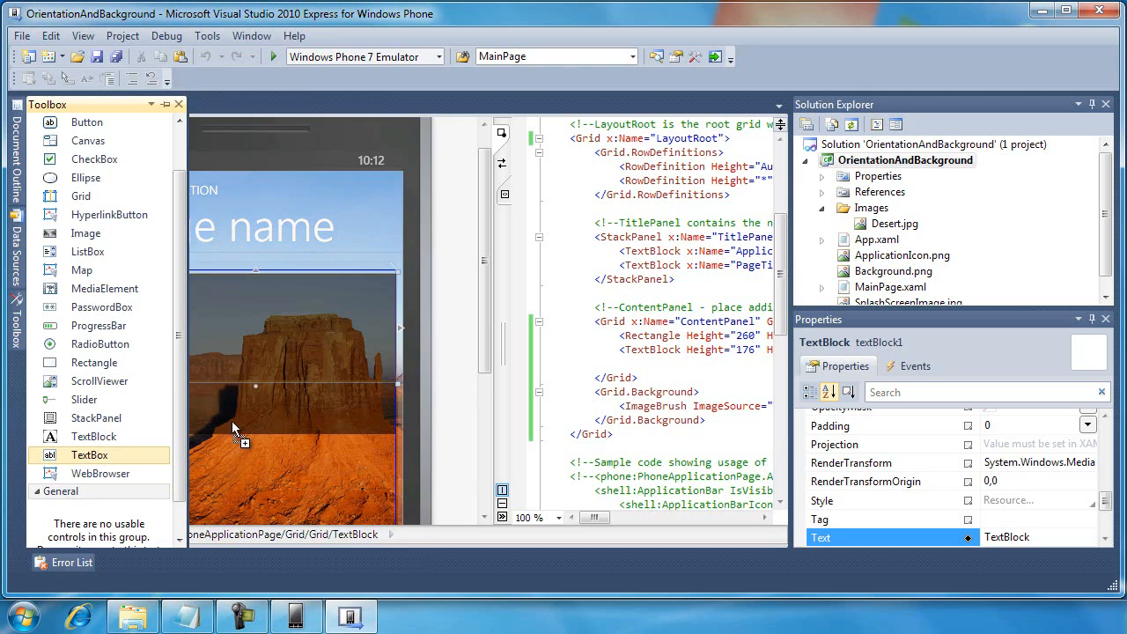
drag(89, 454, 212, 297)
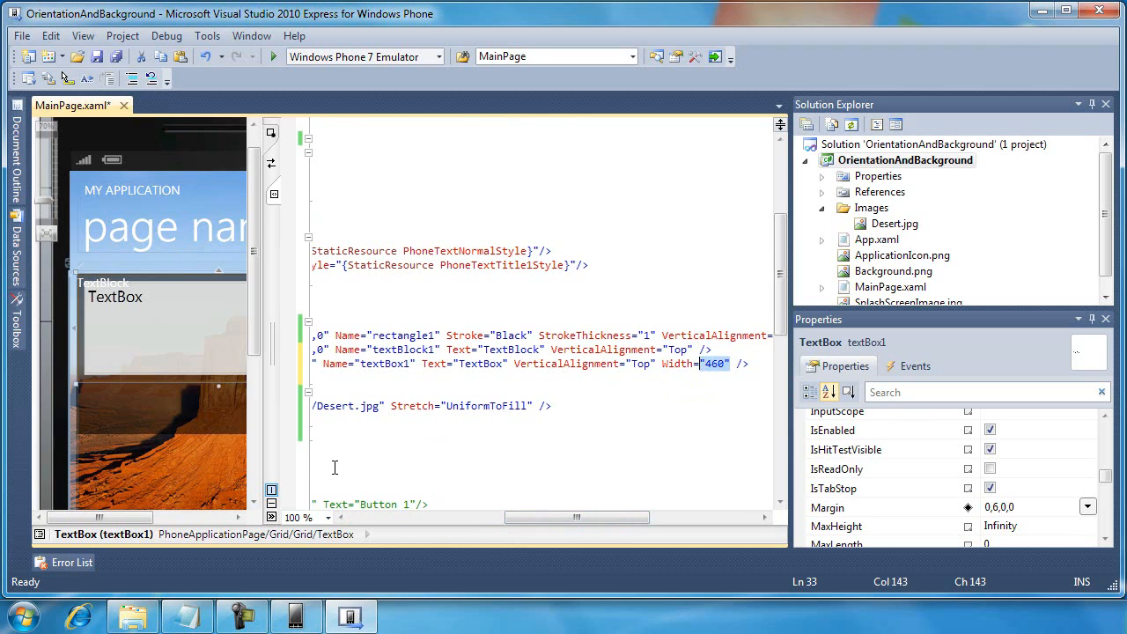
key(Delete)
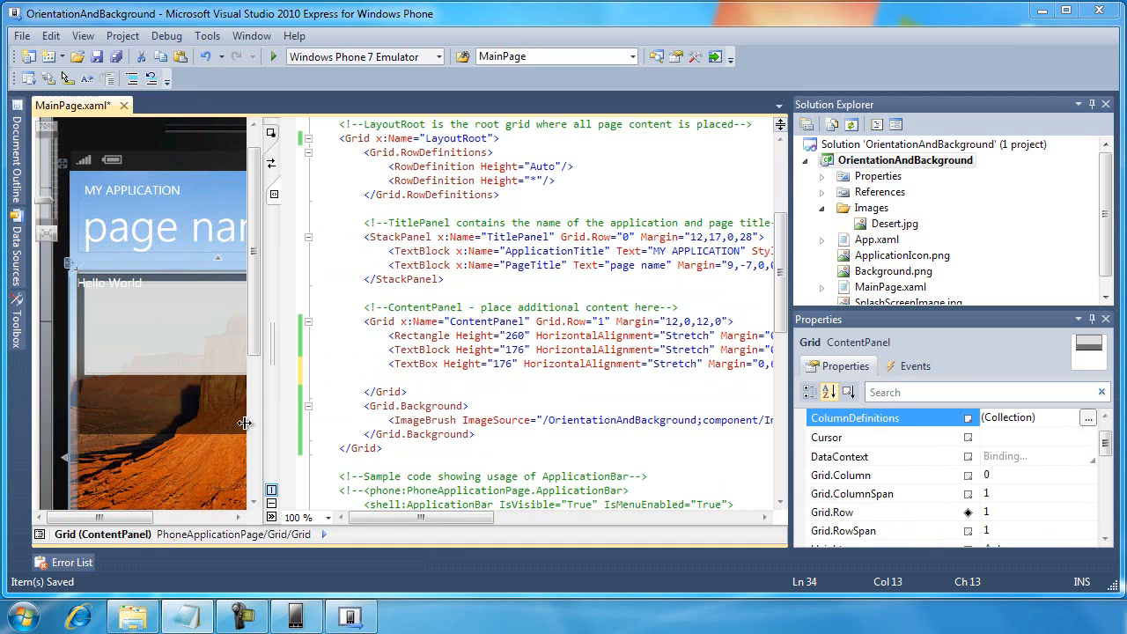
Step: Write a Button element in XAML with alignment attributes and Width 250
text(<Button Name="myButton)
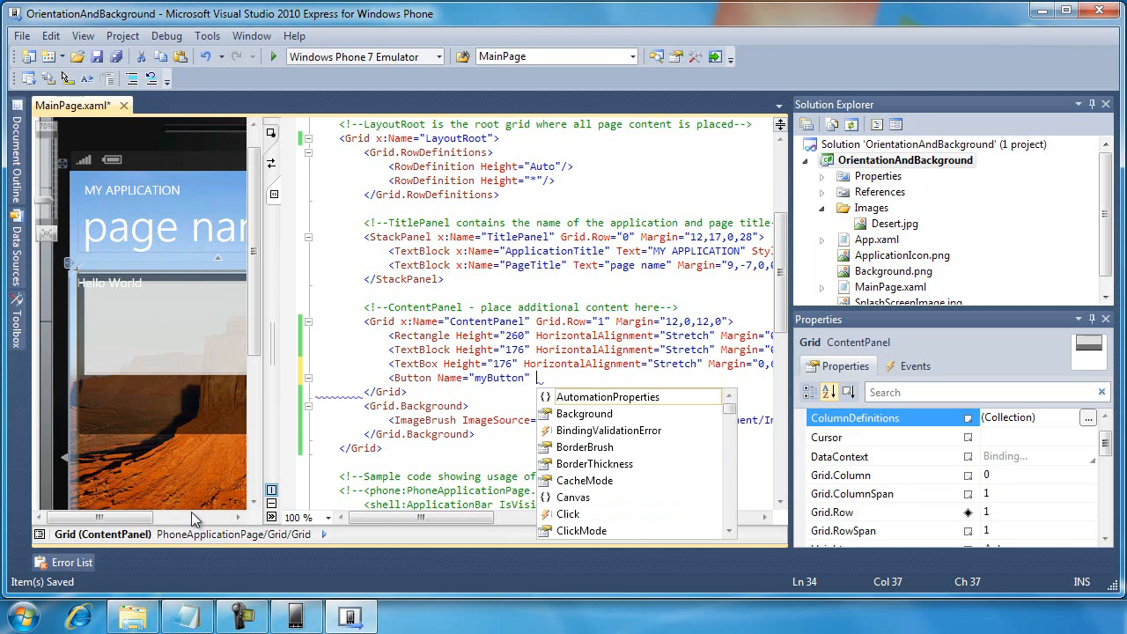
text(HorizontalAlignment="Stretch" Margin="0,200,0,0)
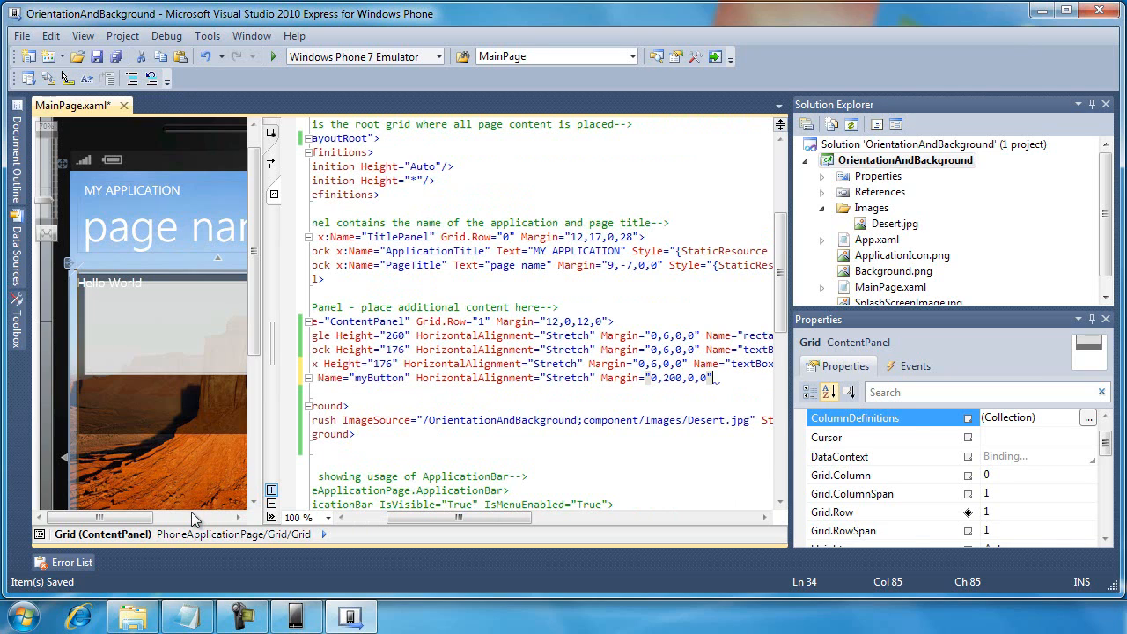
text(VerticalAlignment="Top")
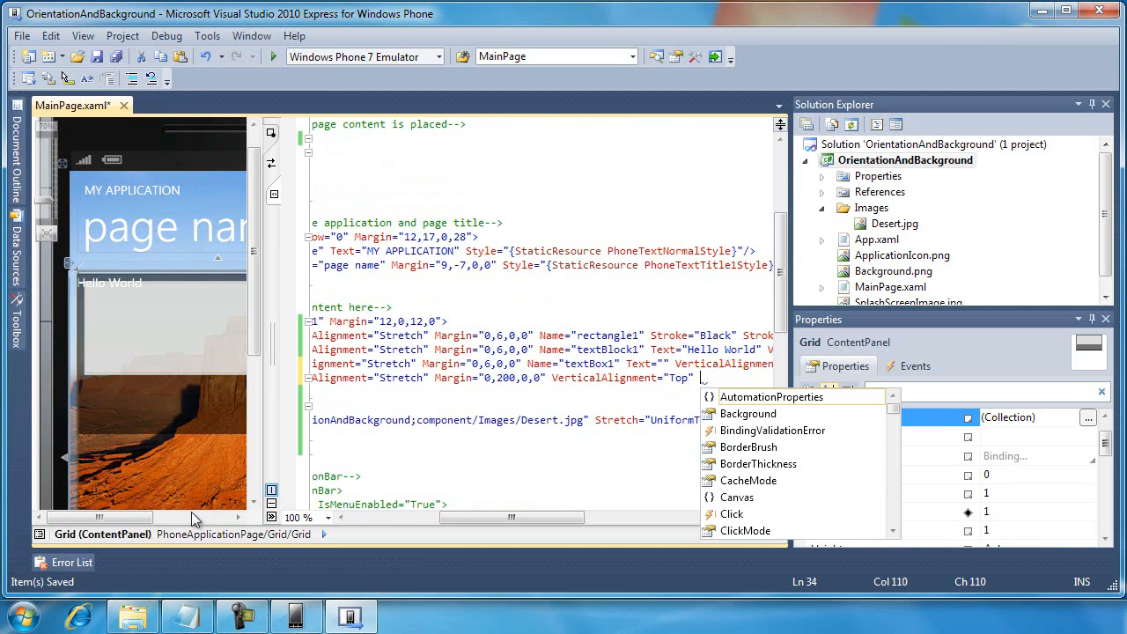
text(Width="")
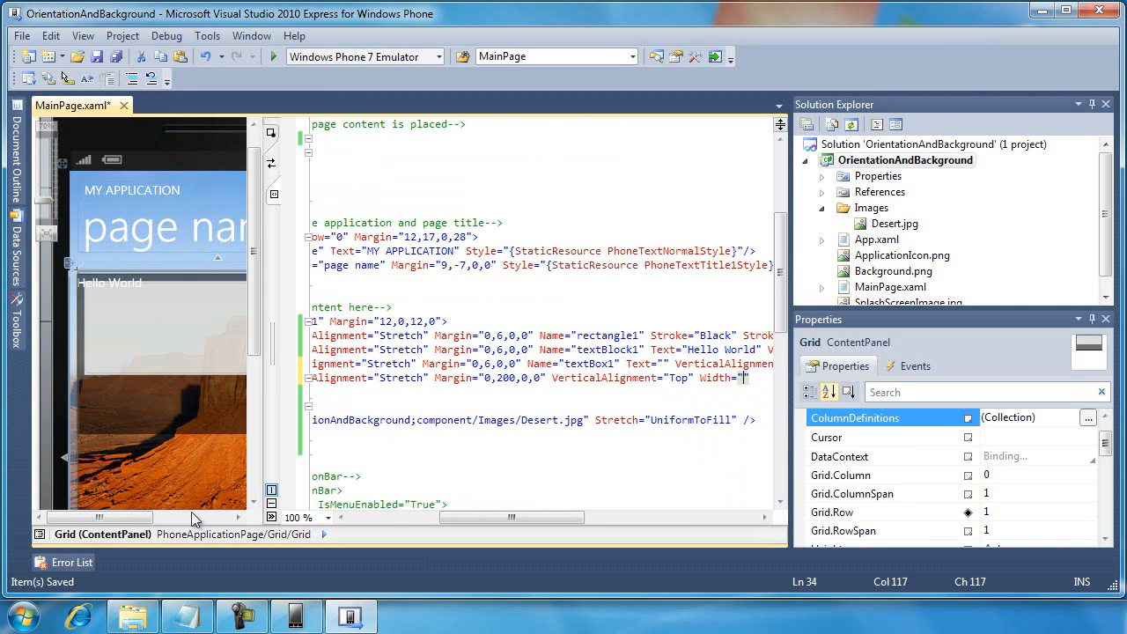
text(250)
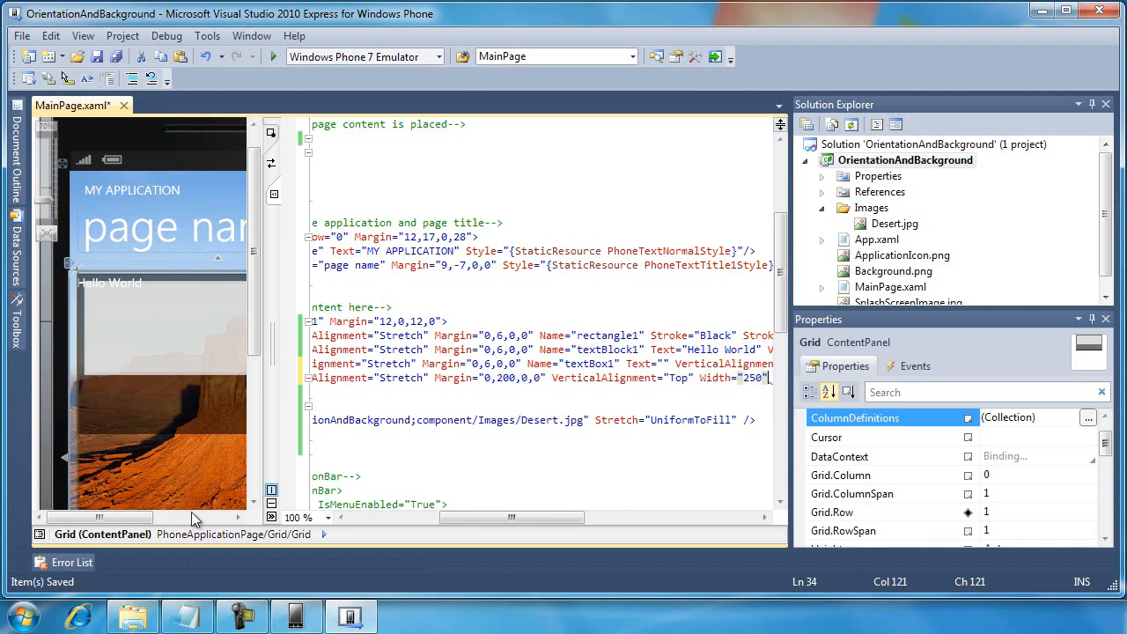
Step: Give the button Content Edit and Click myButton_Click, then view the handler code
text(Content="Edit)
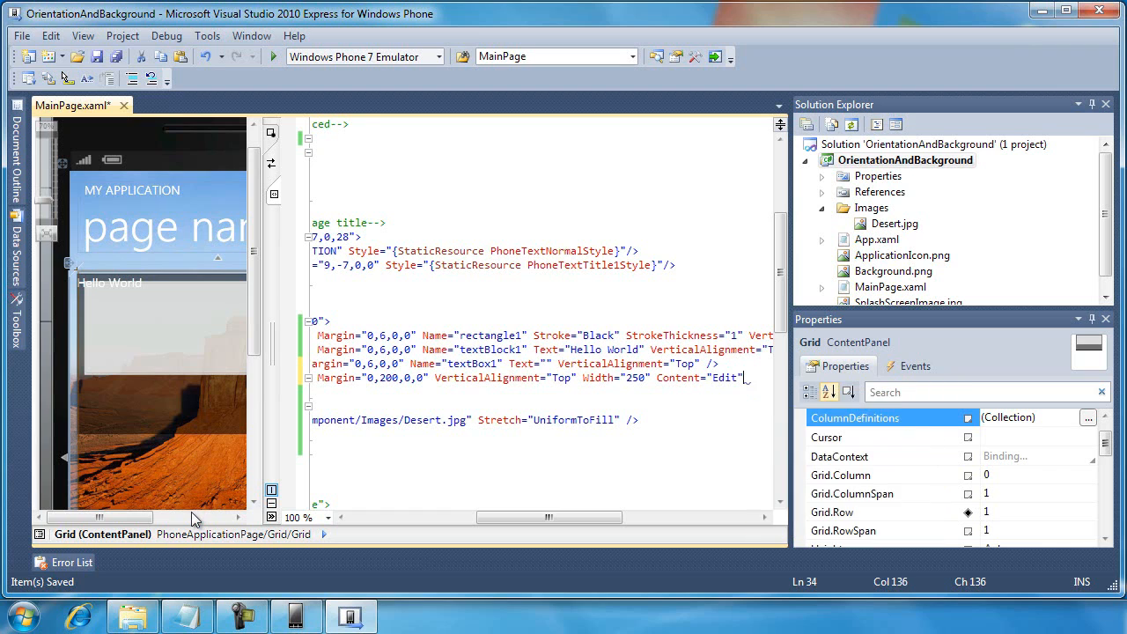
text(Click=")
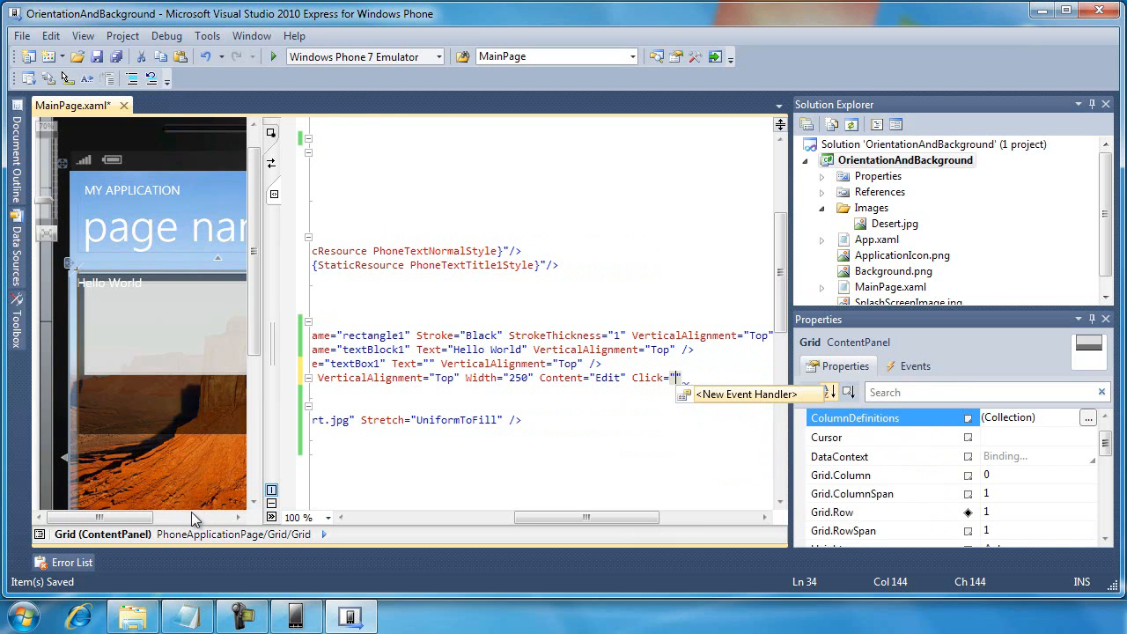
text(myButton_Click)
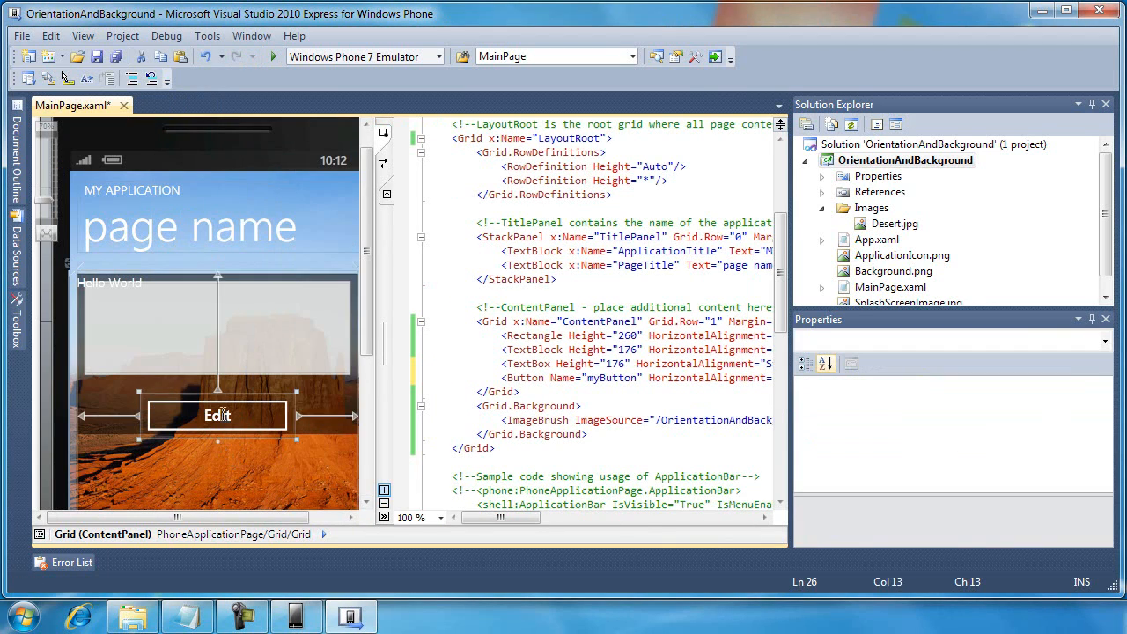
double_click(217, 415)
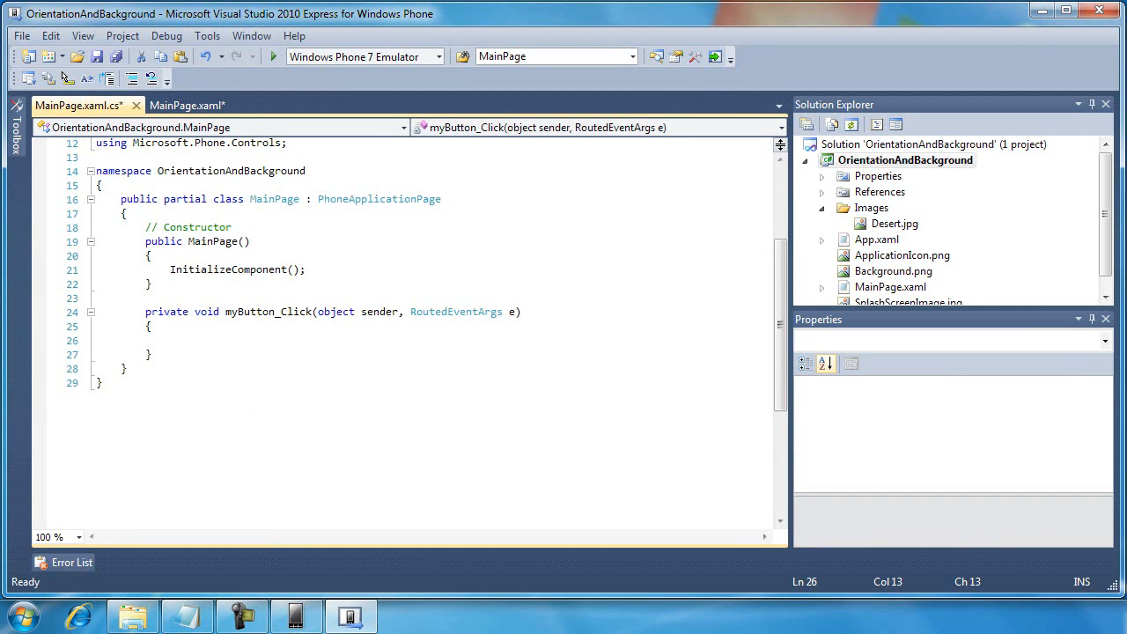
Step: Begin an if condition inside the empty myButton_Click handler
click(174, 341)
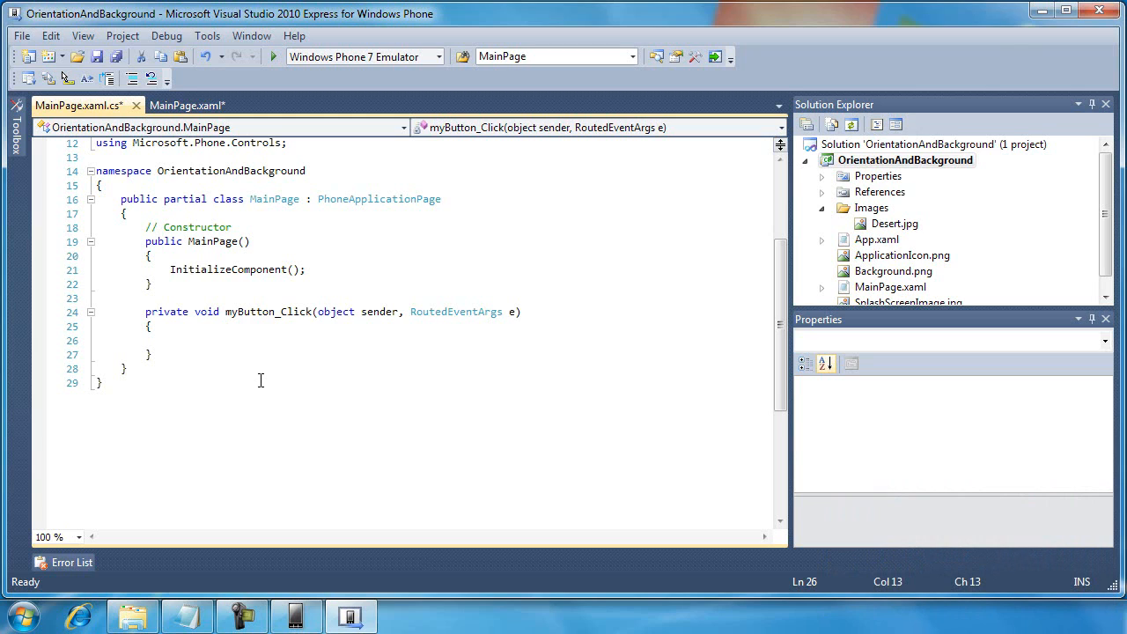
text(if ()
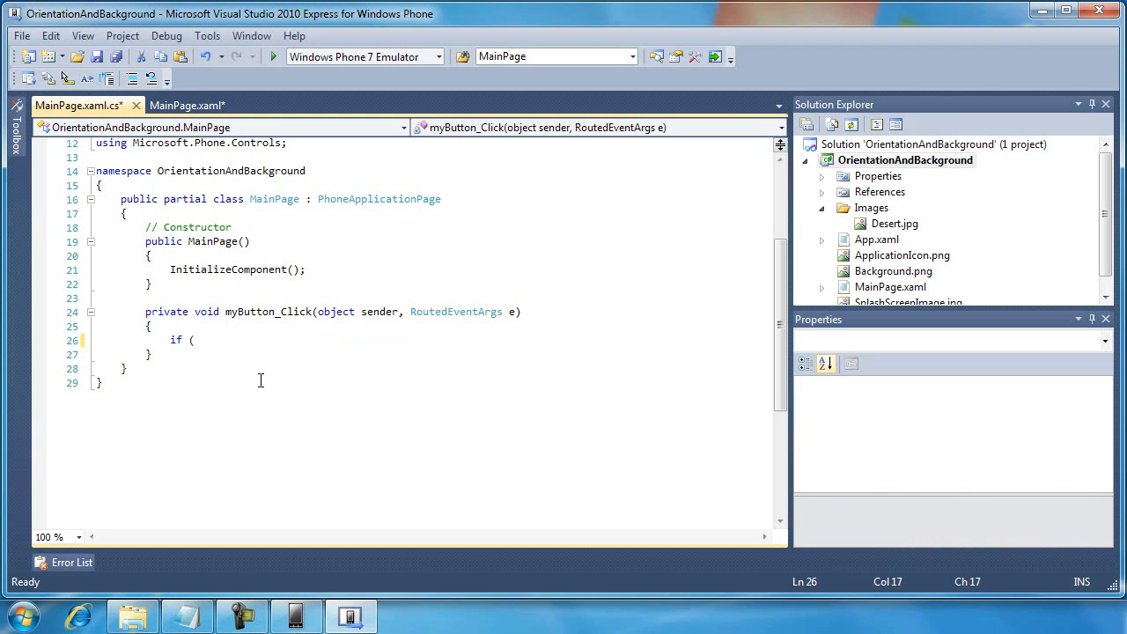
text(myTex)
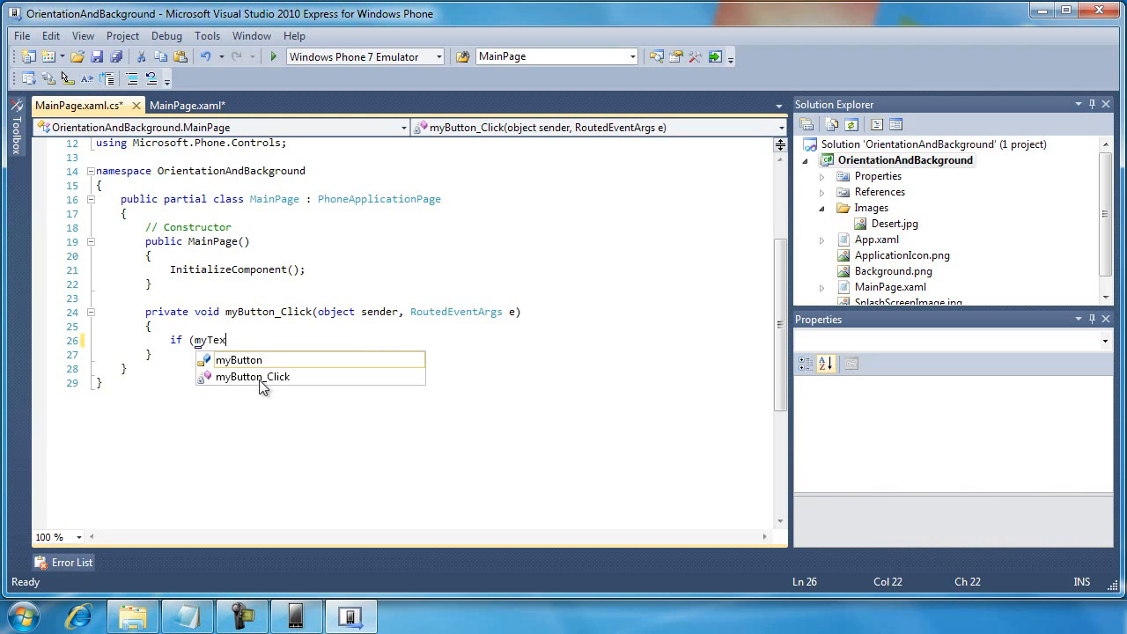
text(tB)
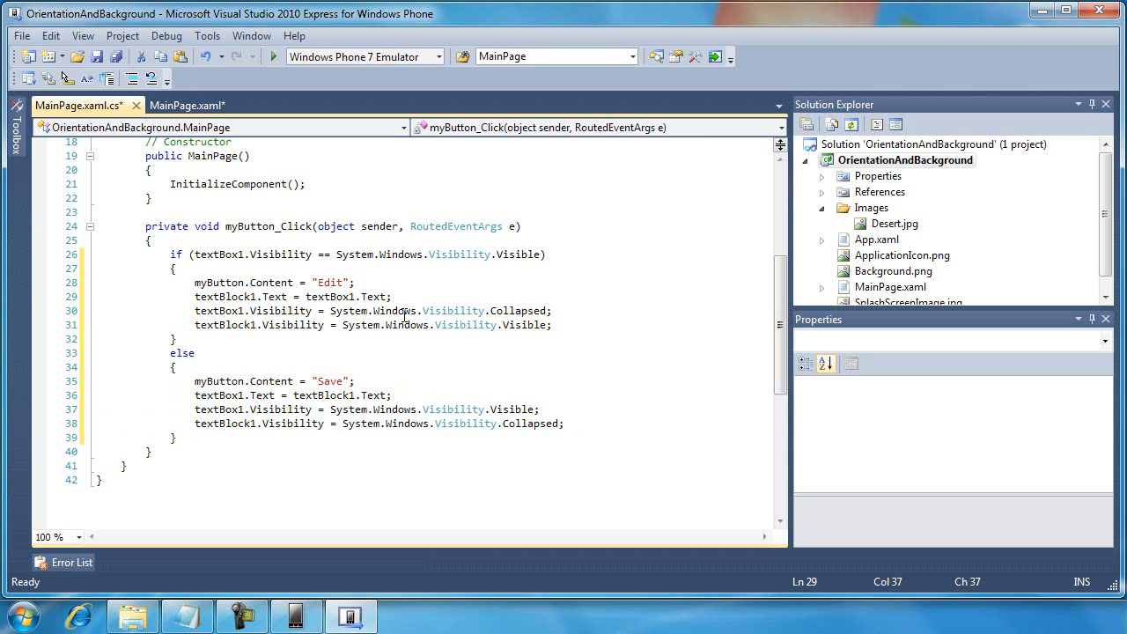
Step: Highlight the uses of textBox1, the button's Content, and textBlock1
double_click(219, 255)
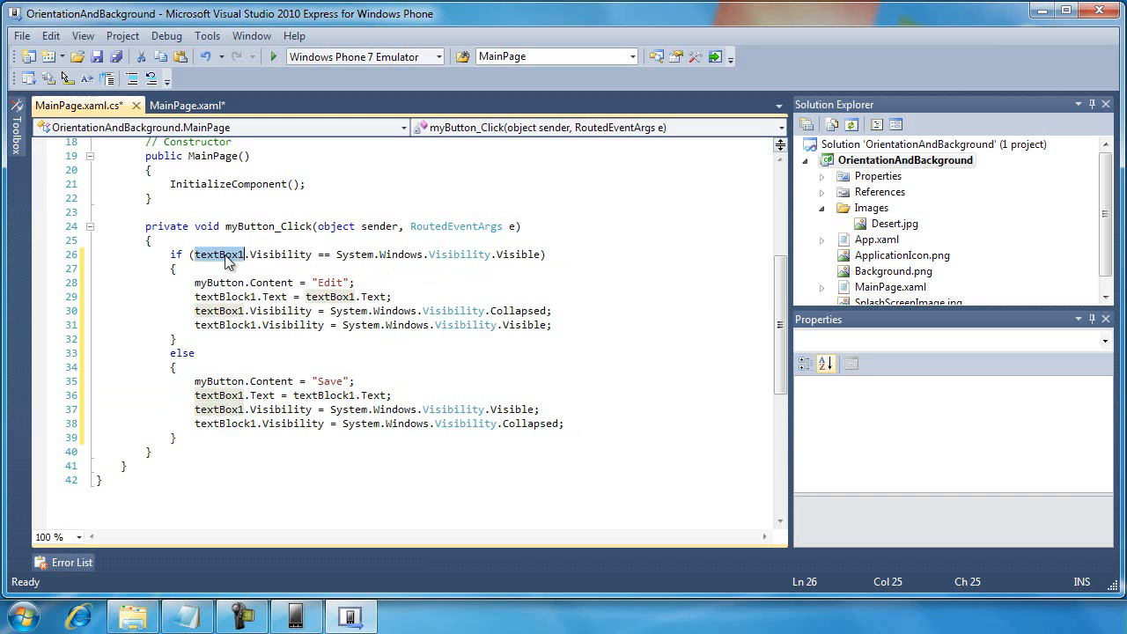
mouse_move(235, 325)
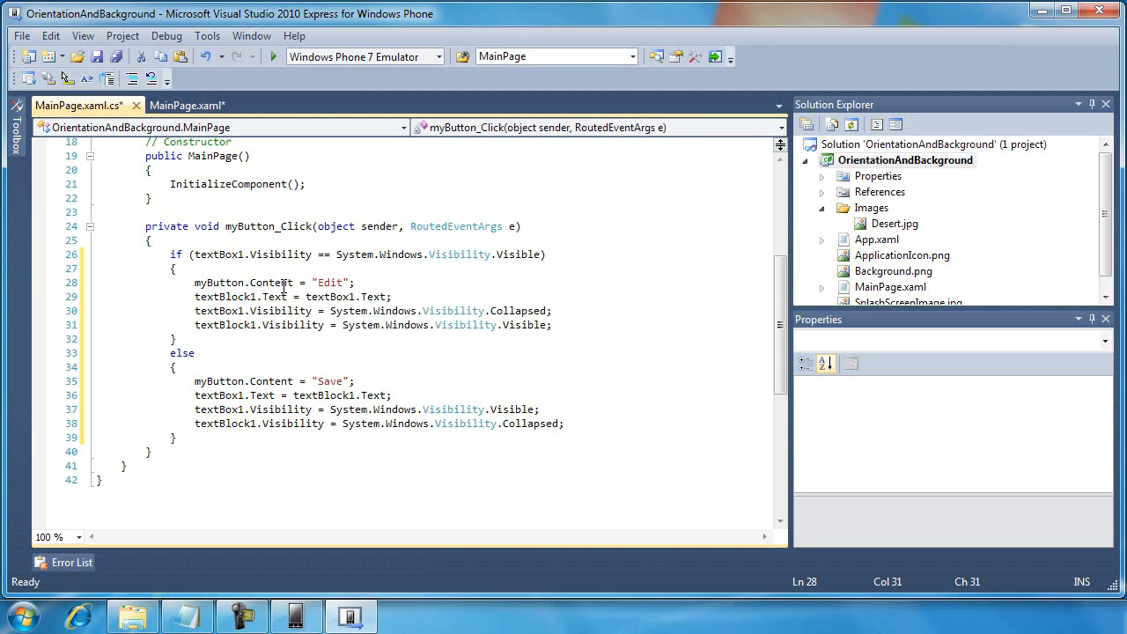
double_click(271, 282)
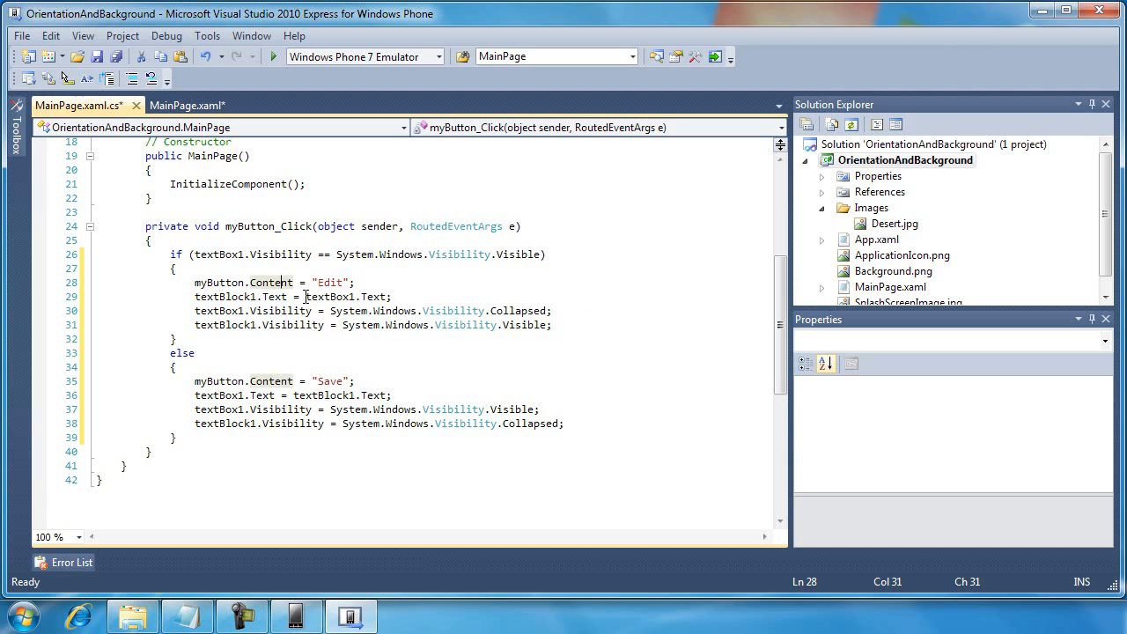
double_click(344, 297)
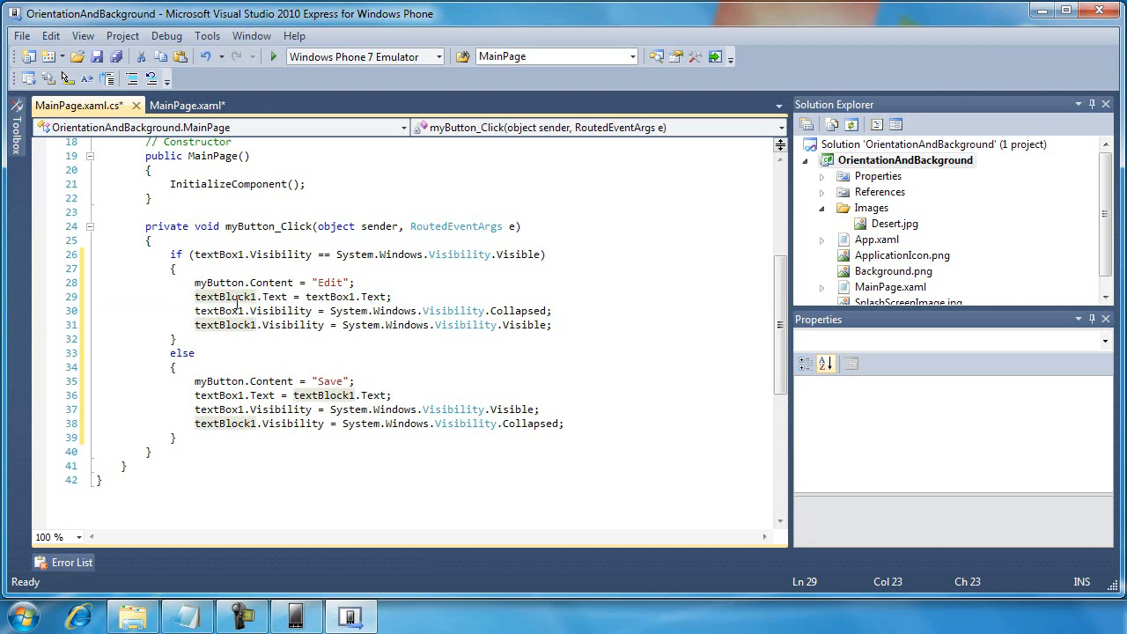
mouse_move(513, 311)
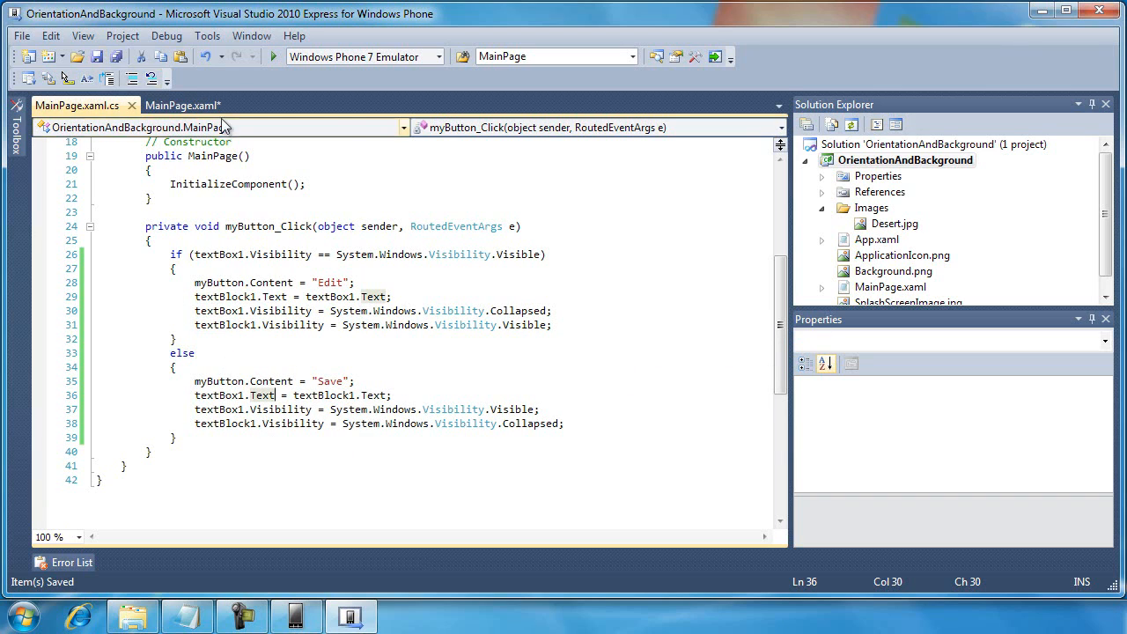
Step: In MainPage.xaml, set textBlock1's Visibility to Visible so the label shows at startup
click(182, 105)
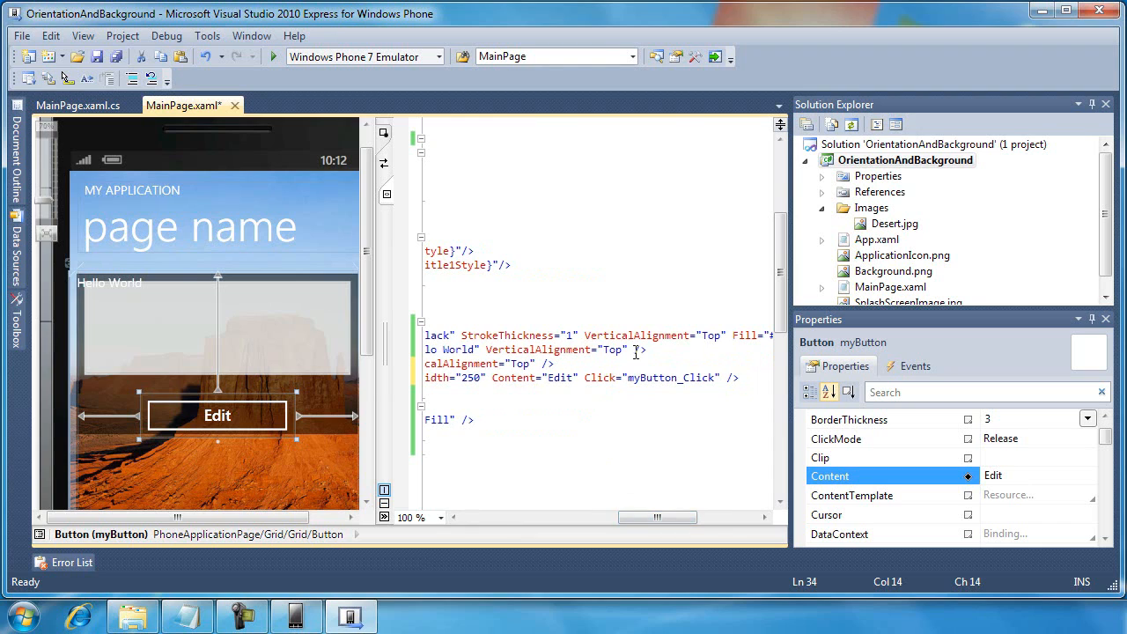
text(Visibility=")
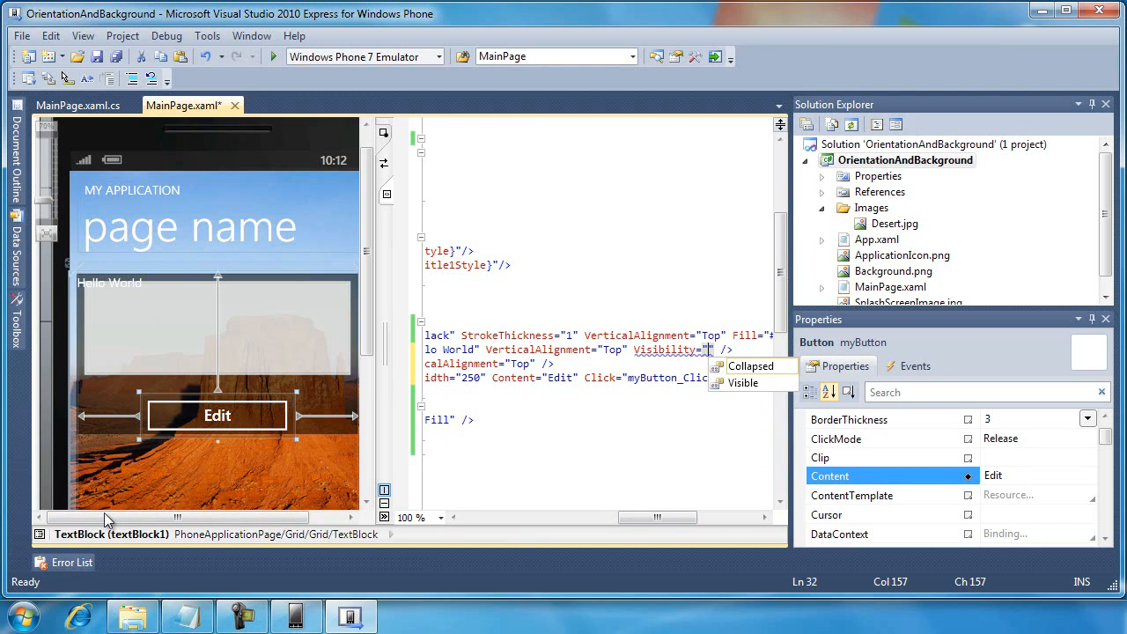
click(743, 382)
text(V )
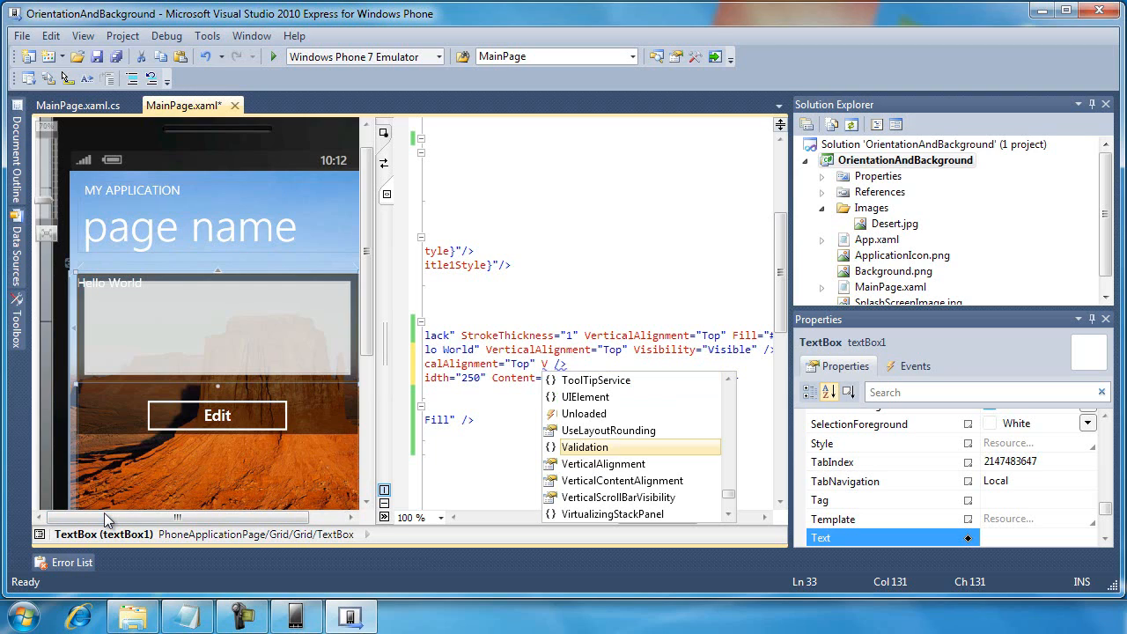
text(is)
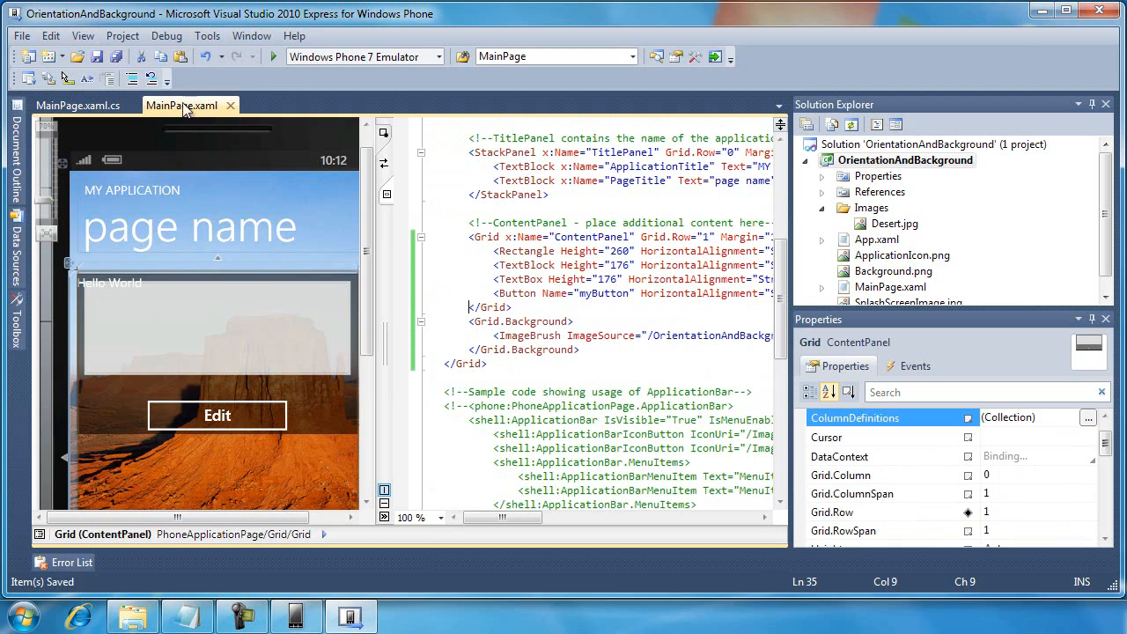
Step: Run the app in the emulator, edit the text to 'fggxdr' and save, then repeat Edit/Save in landscape
click(247, 55)
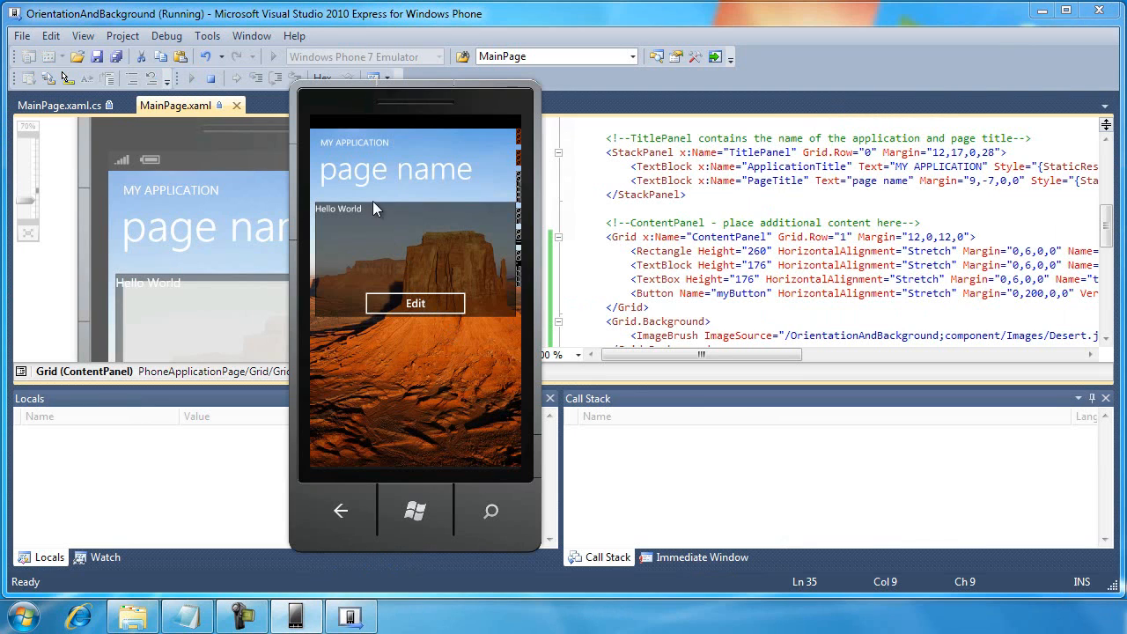
click(415, 303)
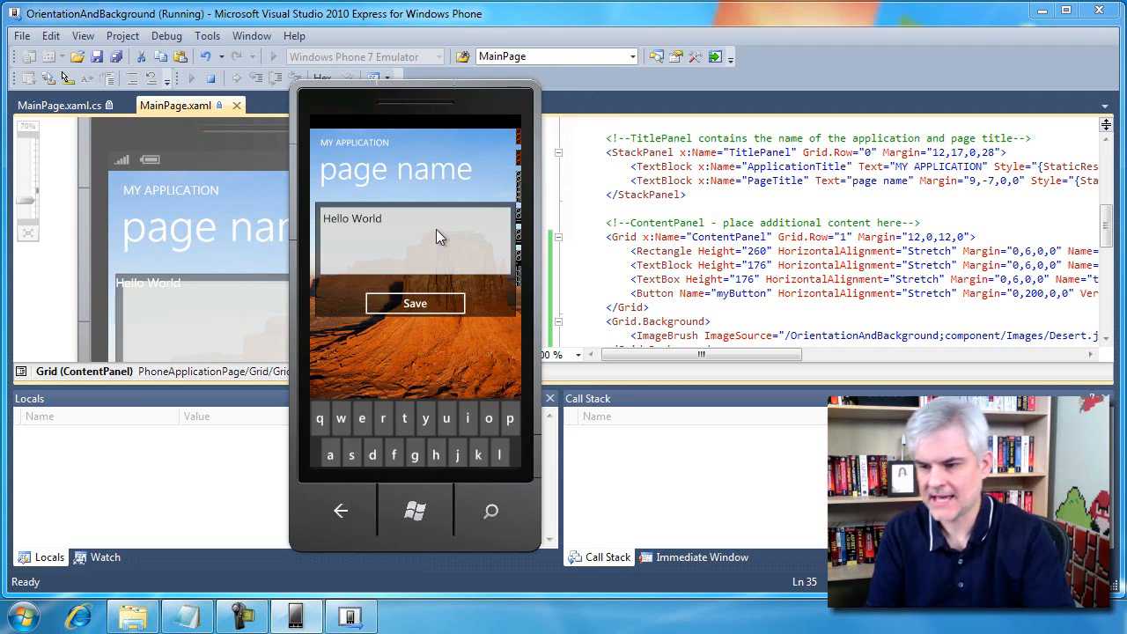
text(fggxdr)
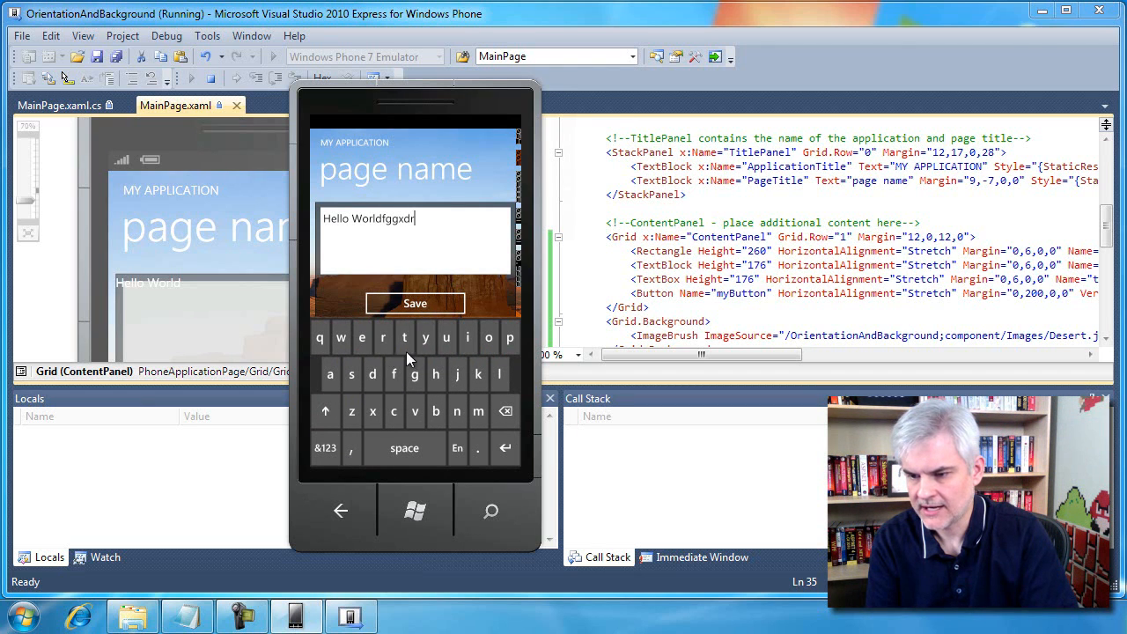
click(414, 303)
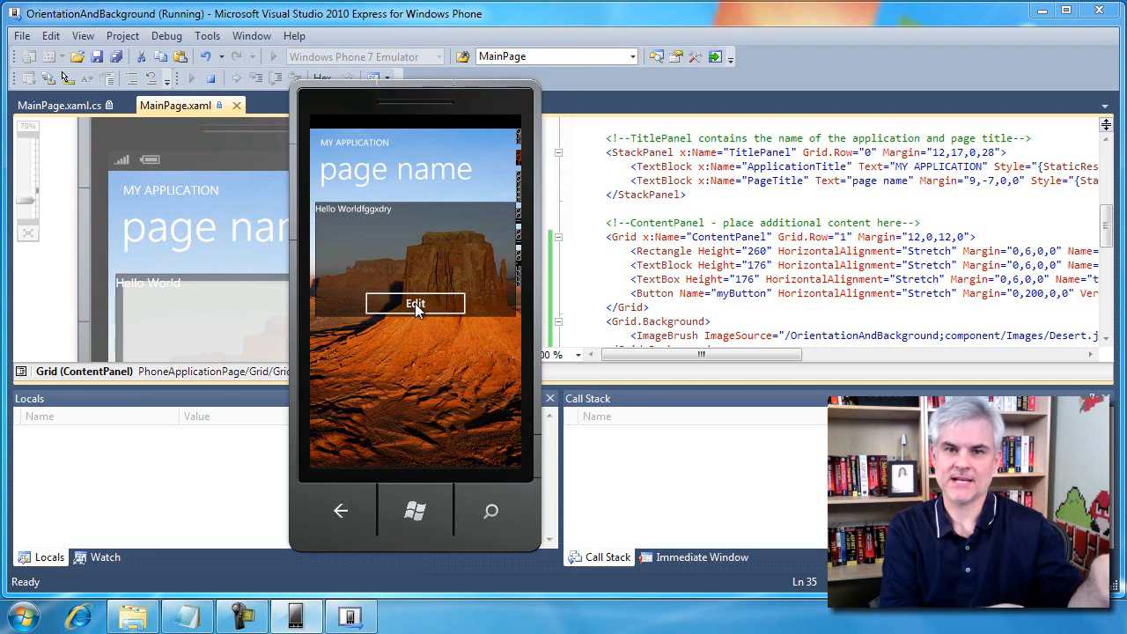
mouse_move(564, 172)
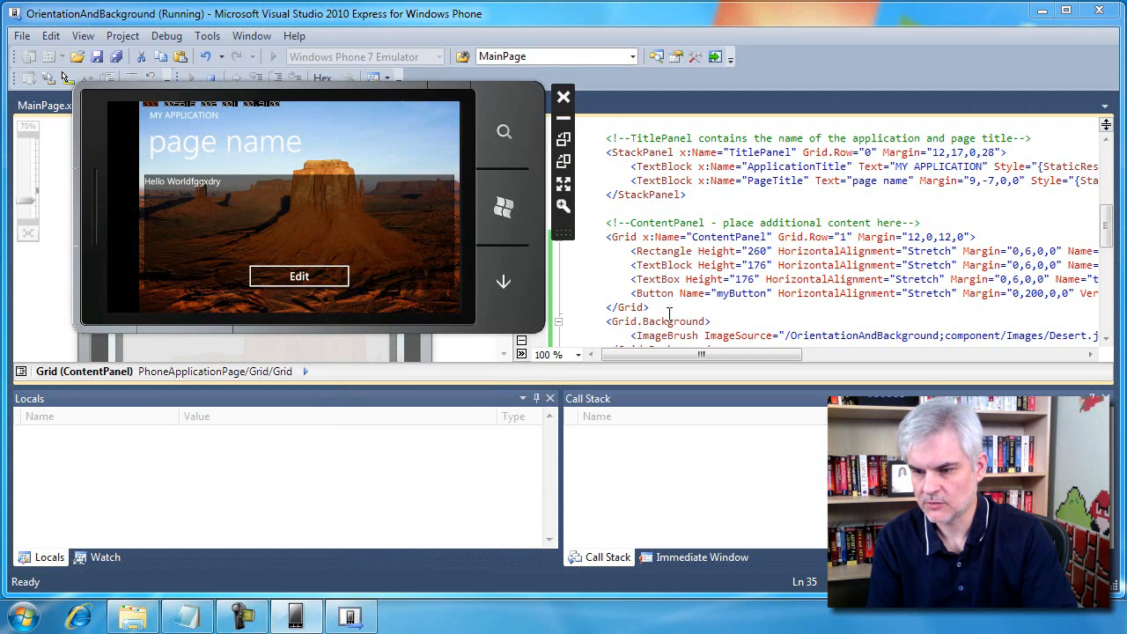
click(298, 276)
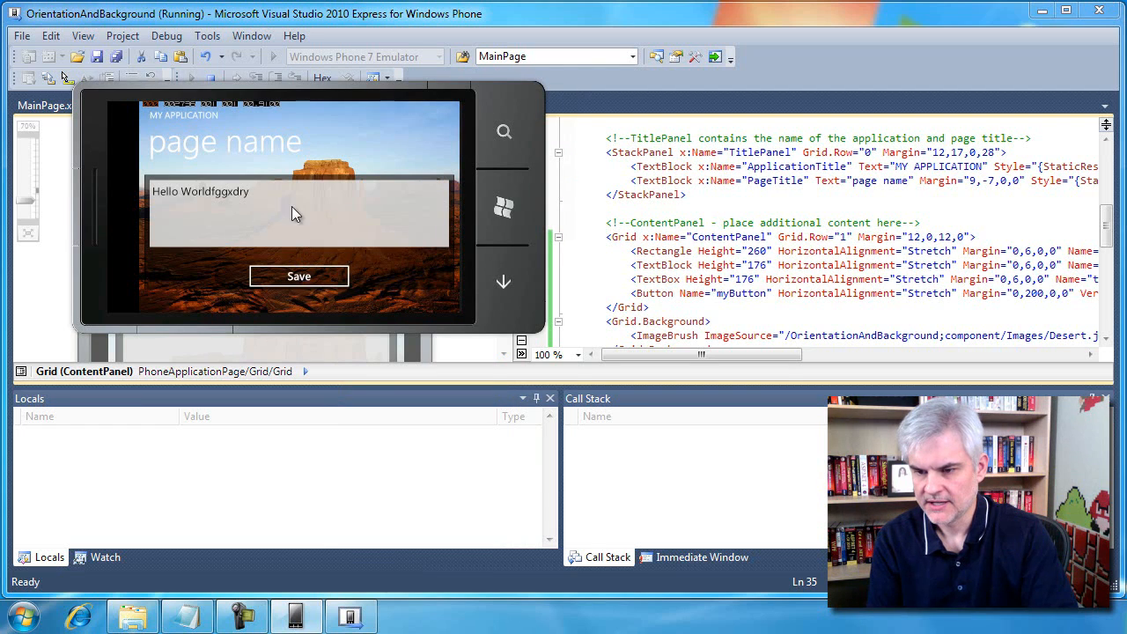
click(298, 275)
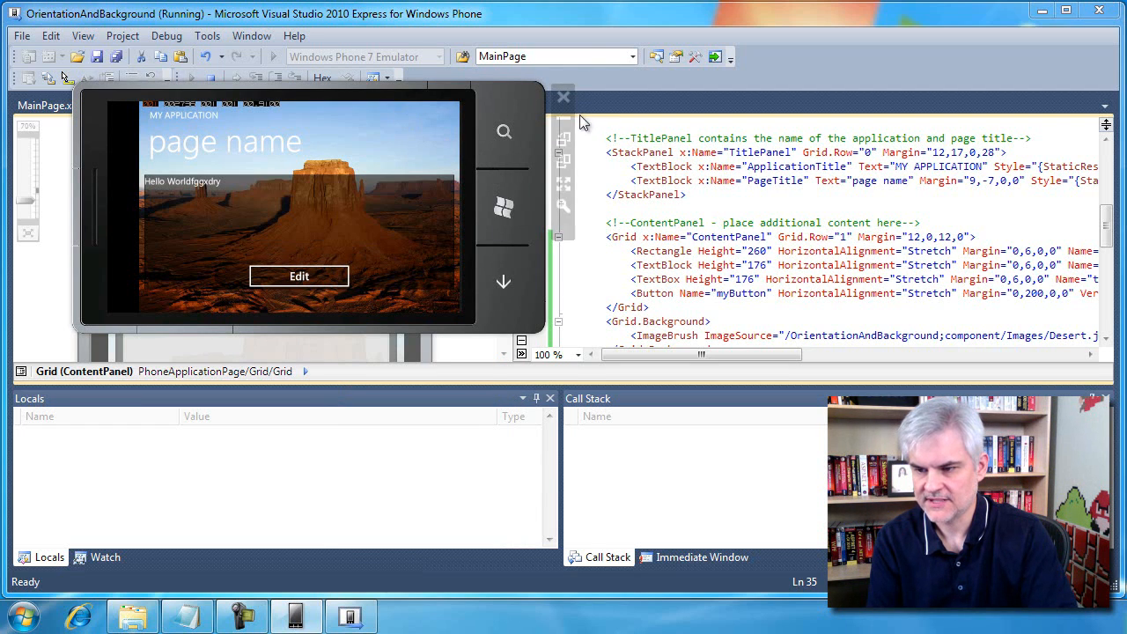